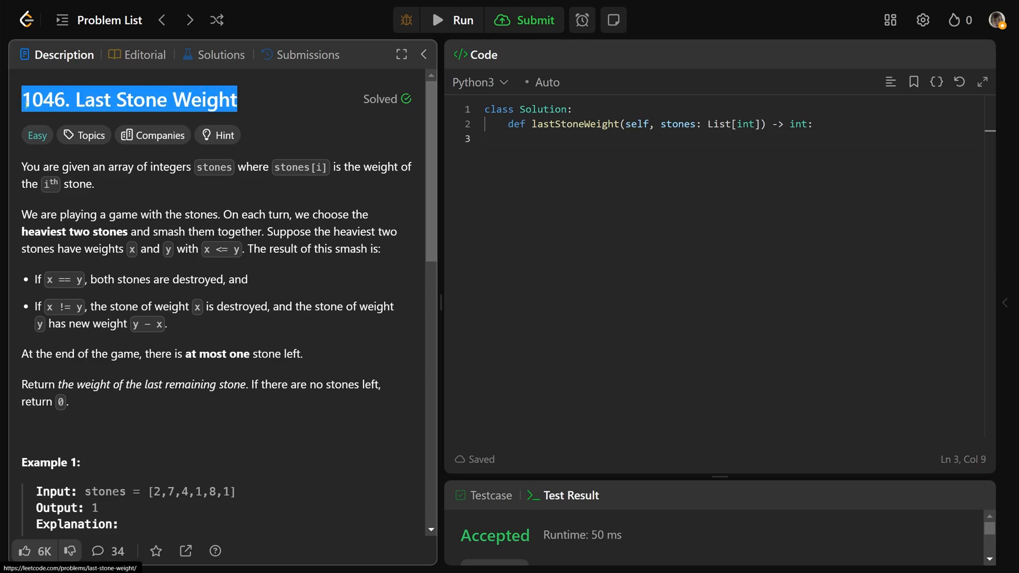
# - Highlight the key phrases of the Last Stone Weight statement, then clear the highlights
pyautogui.doubleClick(212, 167)
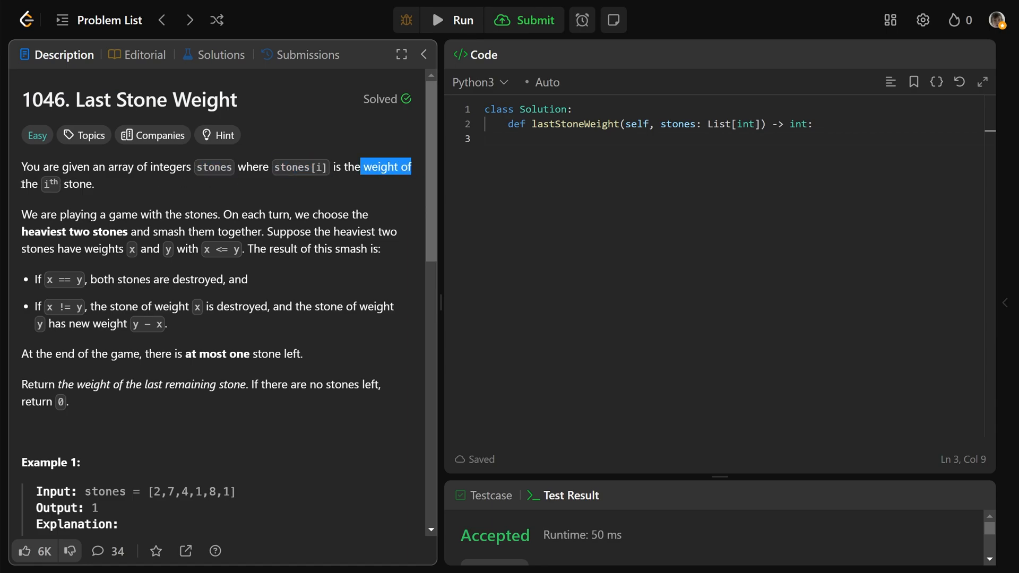
pyautogui.click(111, 189)
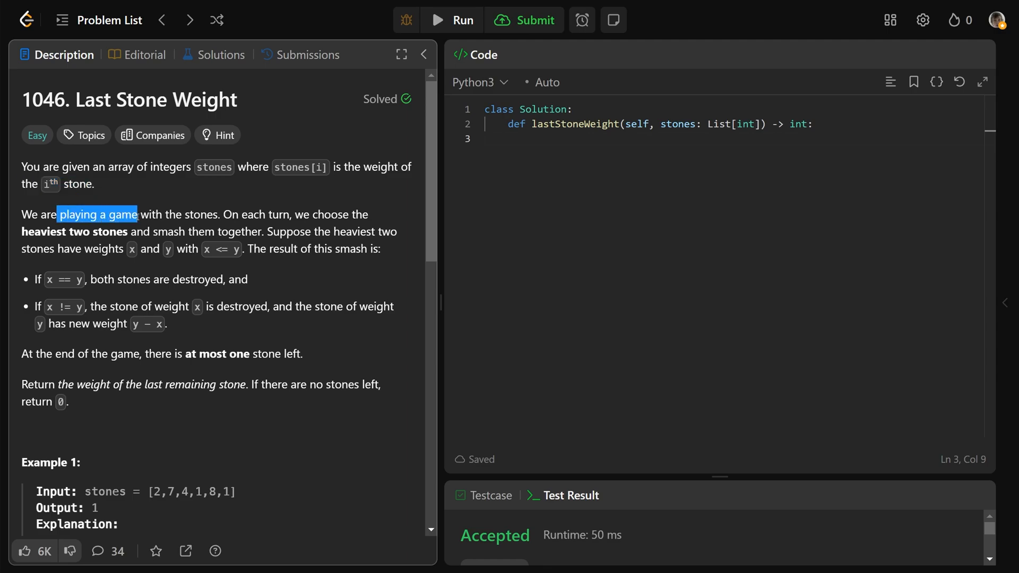
pyautogui.doubleClick(261, 213)
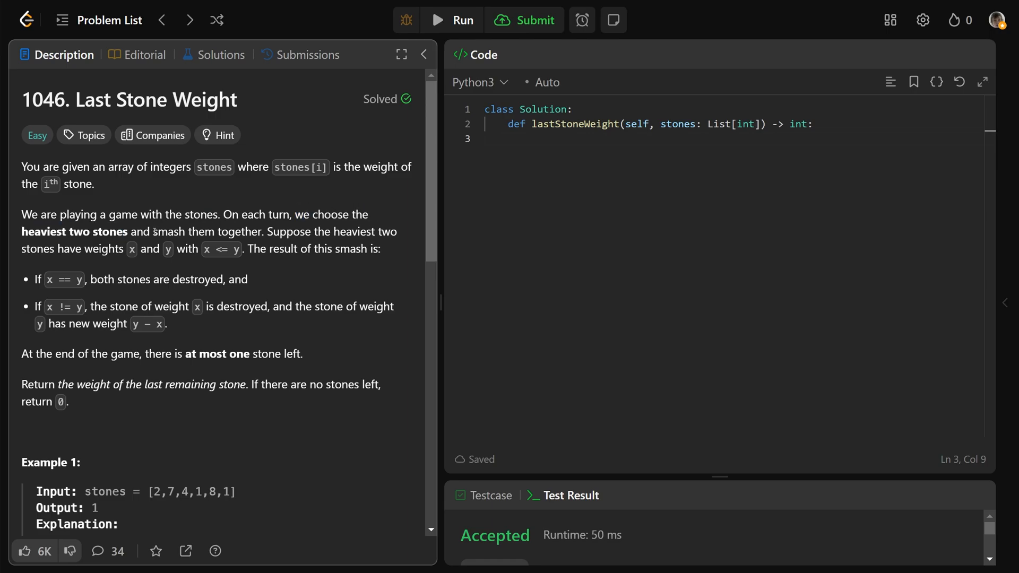
pyautogui.moveTo(265, 232); pyautogui.dragTo(366, 232)
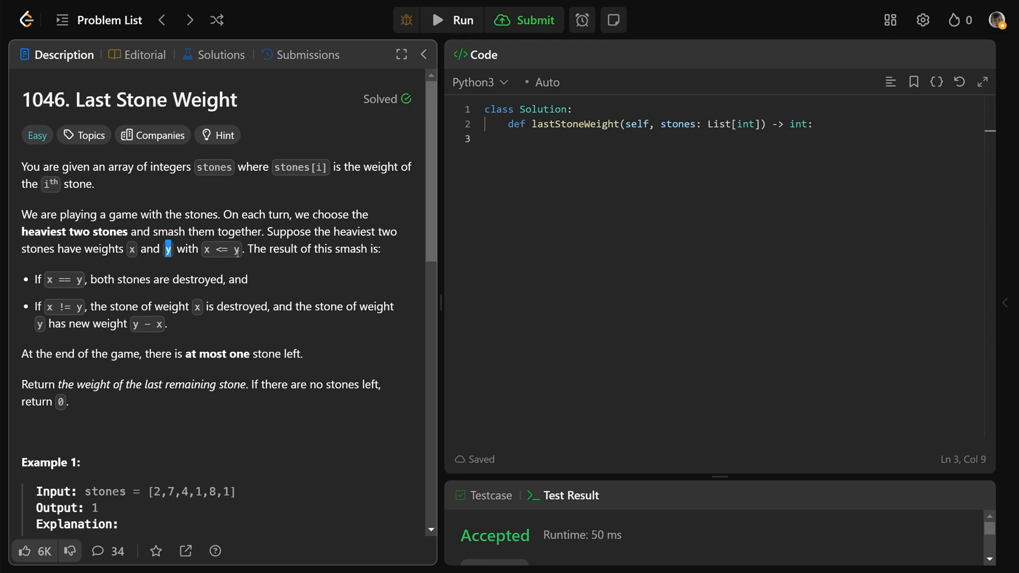
pyautogui.doubleClick(221, 249)
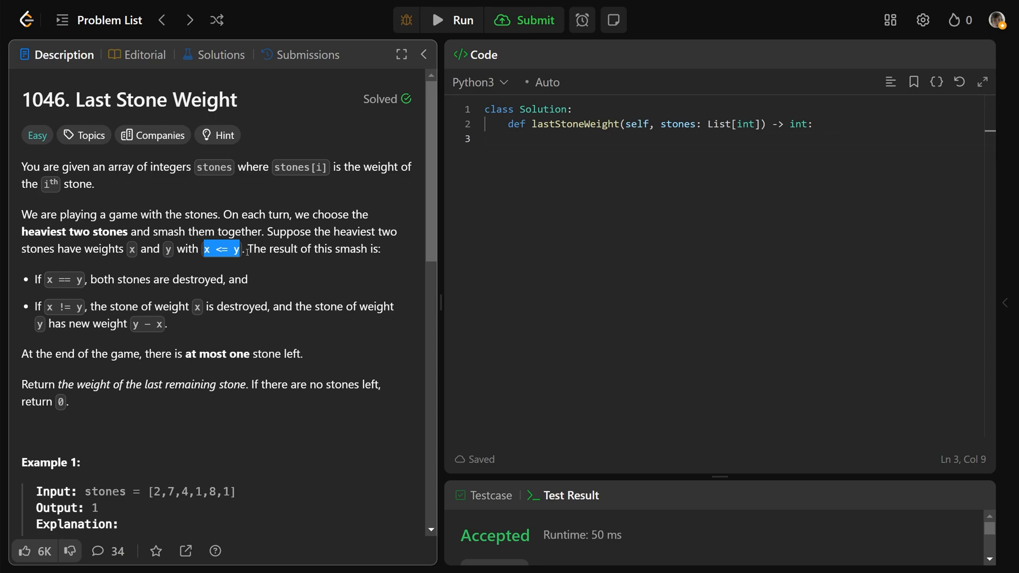
pyautogui.doubleClick(271, 249)
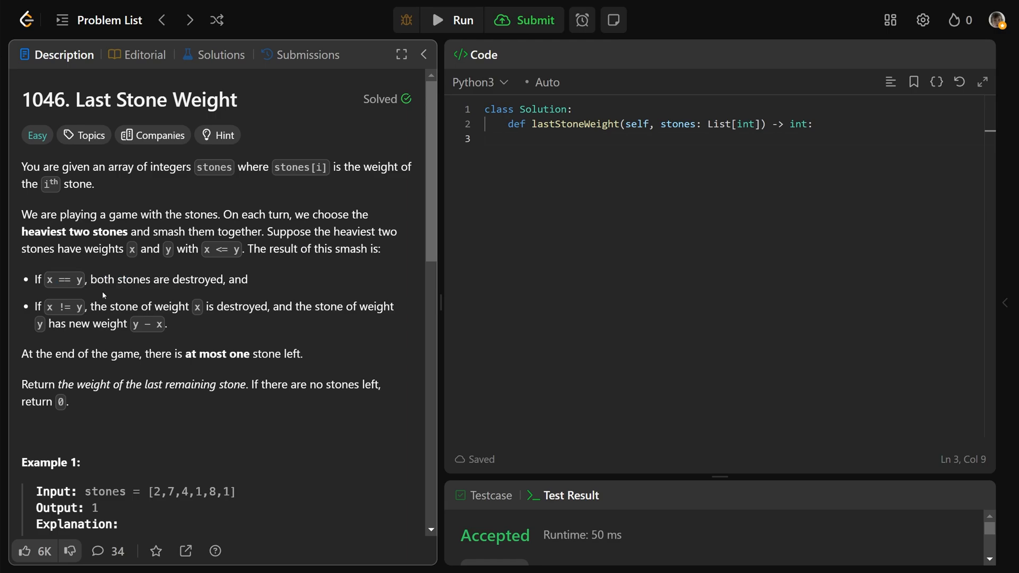
pyautogui.doubleClick(64, 306)
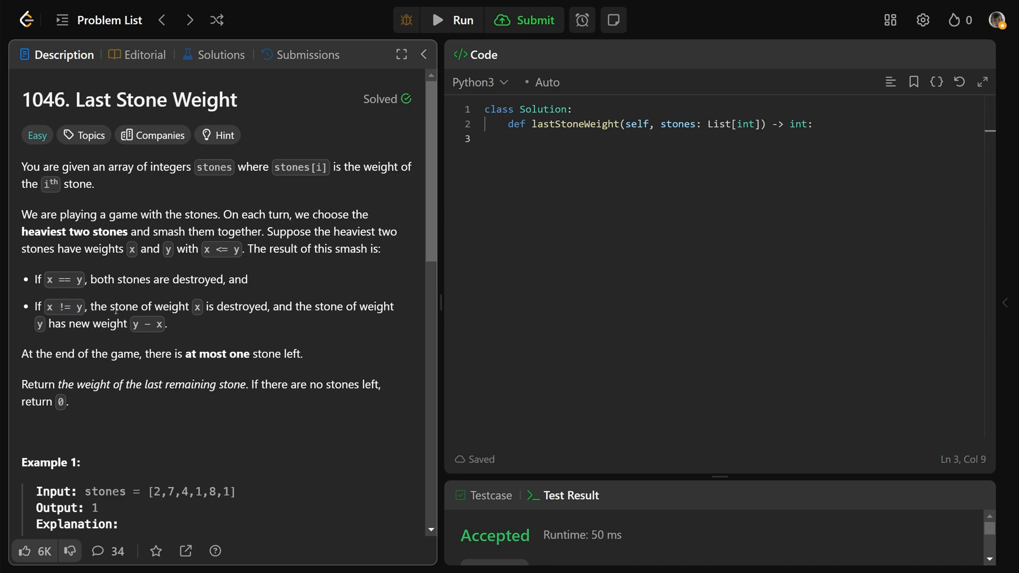
pyautogui.moveTo(110, 306); pyautogui.dragTo(240, 306)
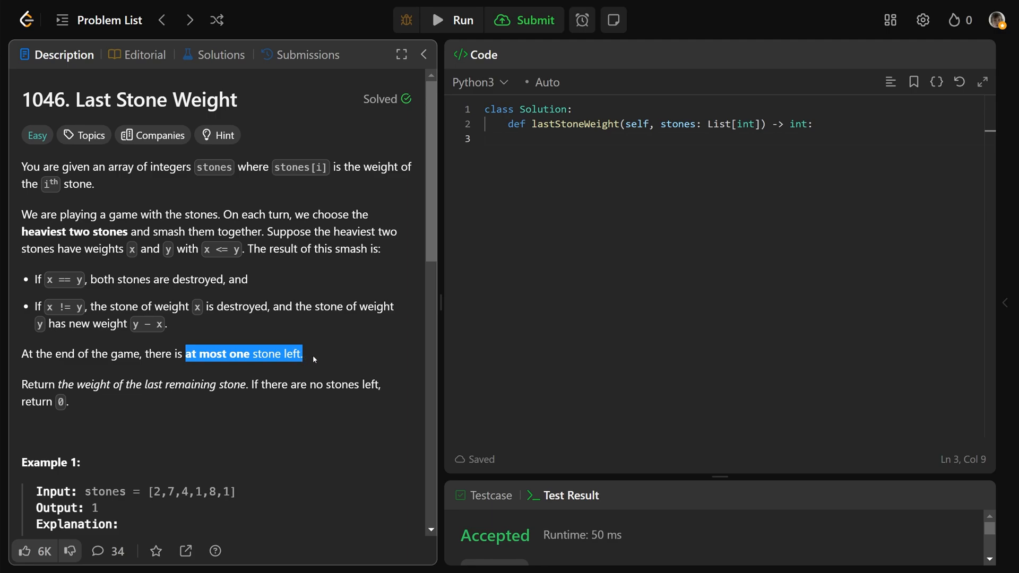
pyautogui.click(309, 360)
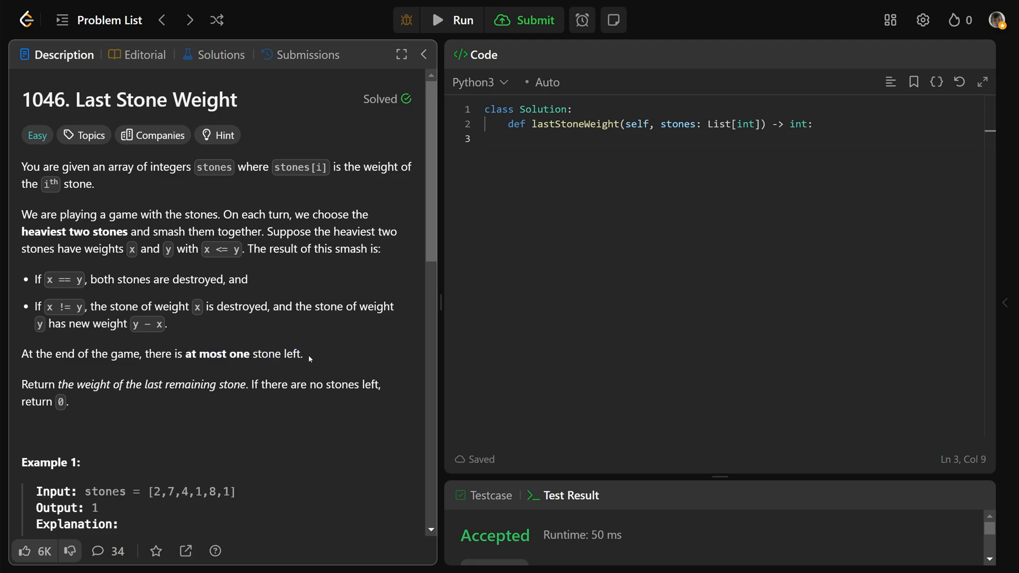
pyautogui.moveTo(313, 349)
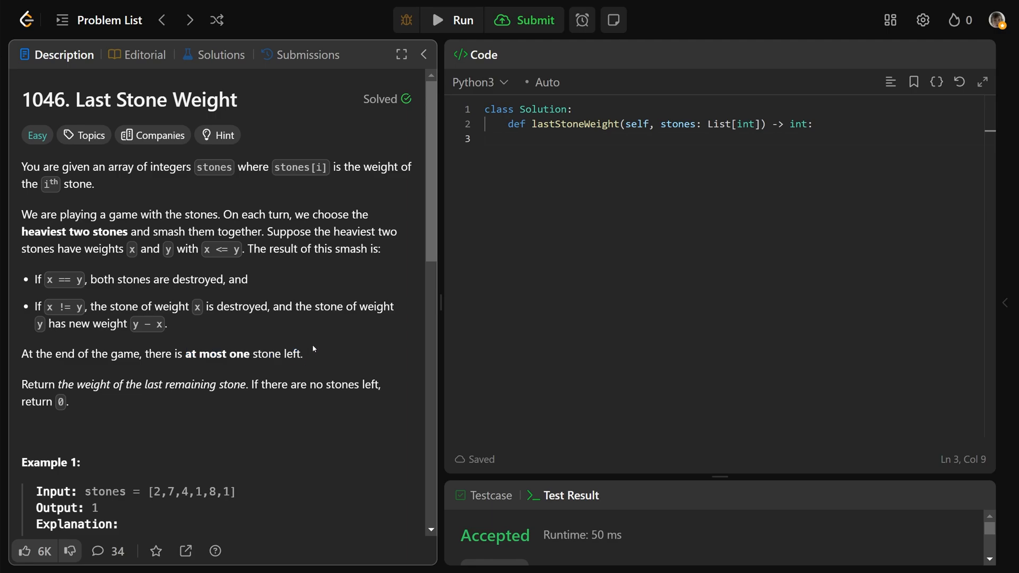
# - Walk through the example, pointing out 7, 8, each converted array and the final stone
pyautogui.scroll(-3)
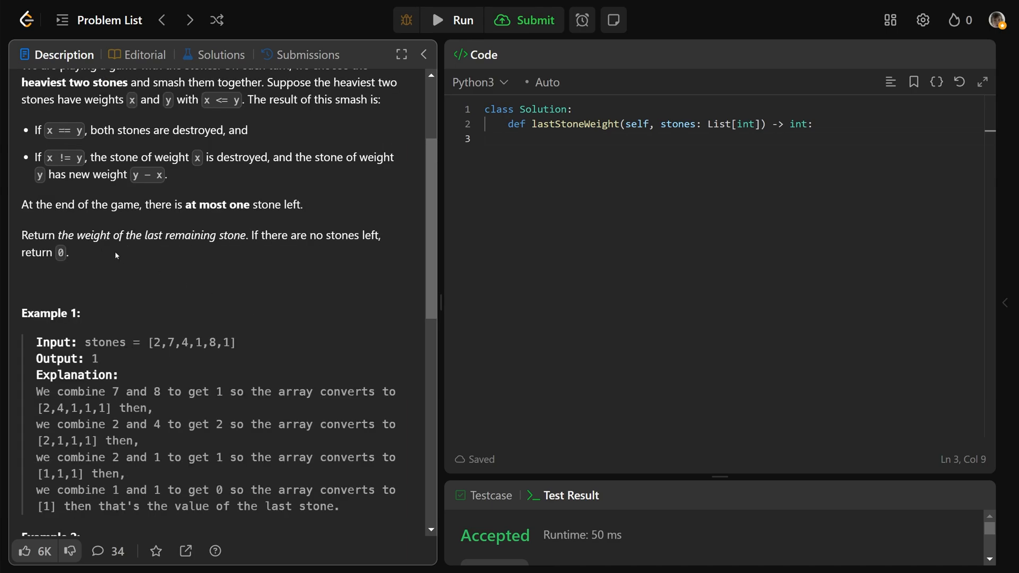
pyautogui.moveTo(76, 235); pyautogui.dragTo(240, 235)
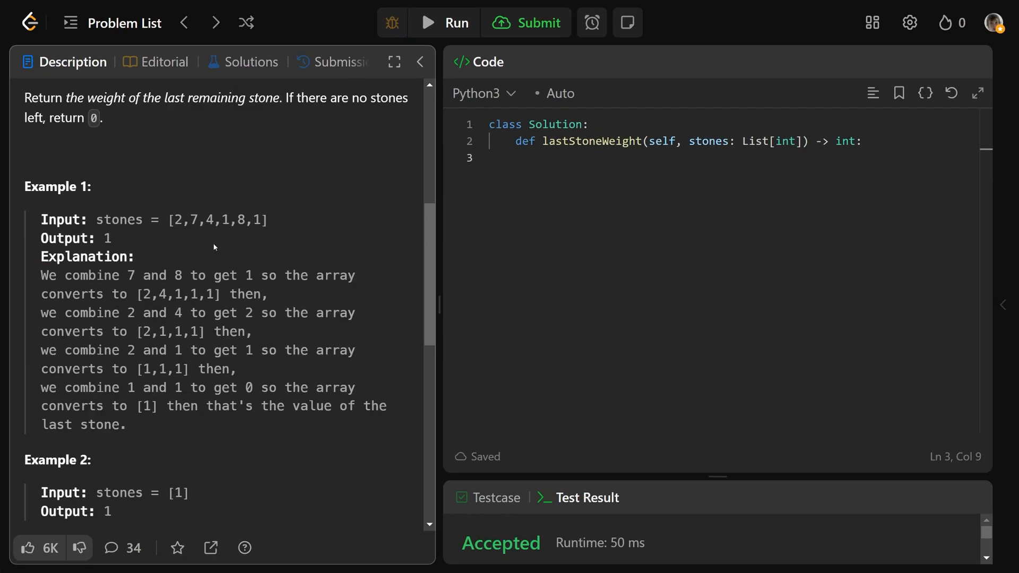
pyautogui.moveTo(278, 228)
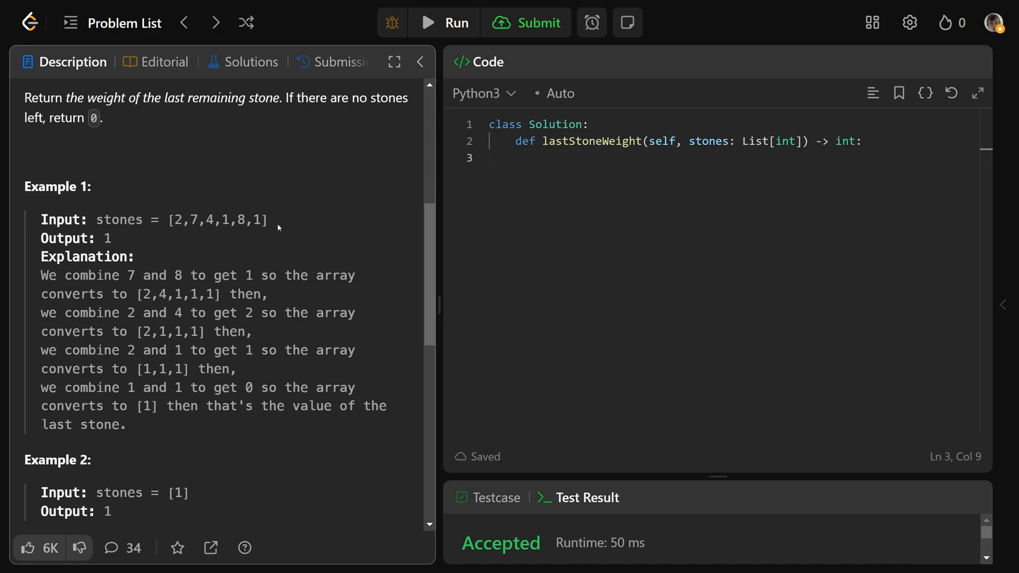
pyautogui.doubleClick(240, 219)
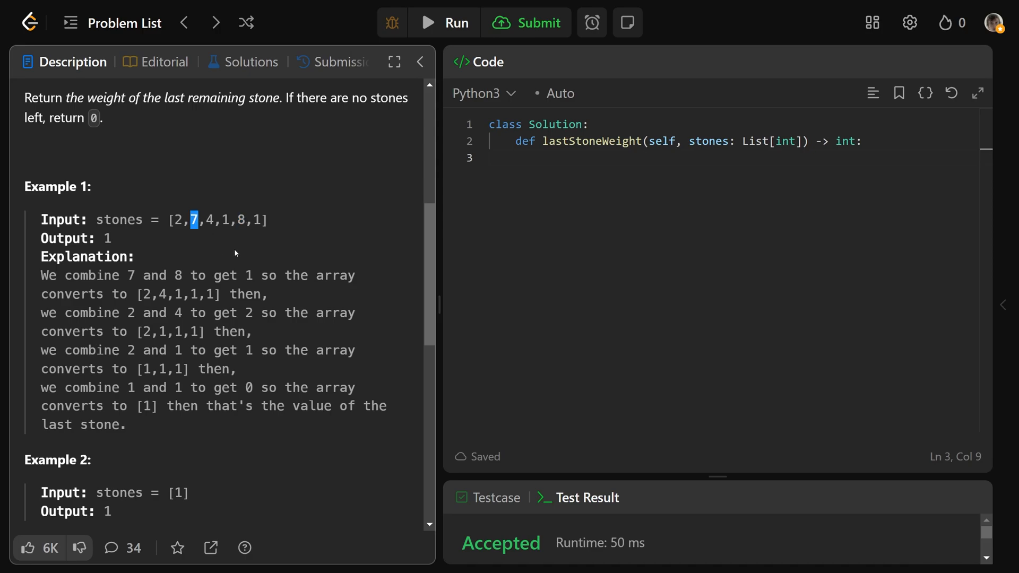
pyautogui.moveTo(245, 275)
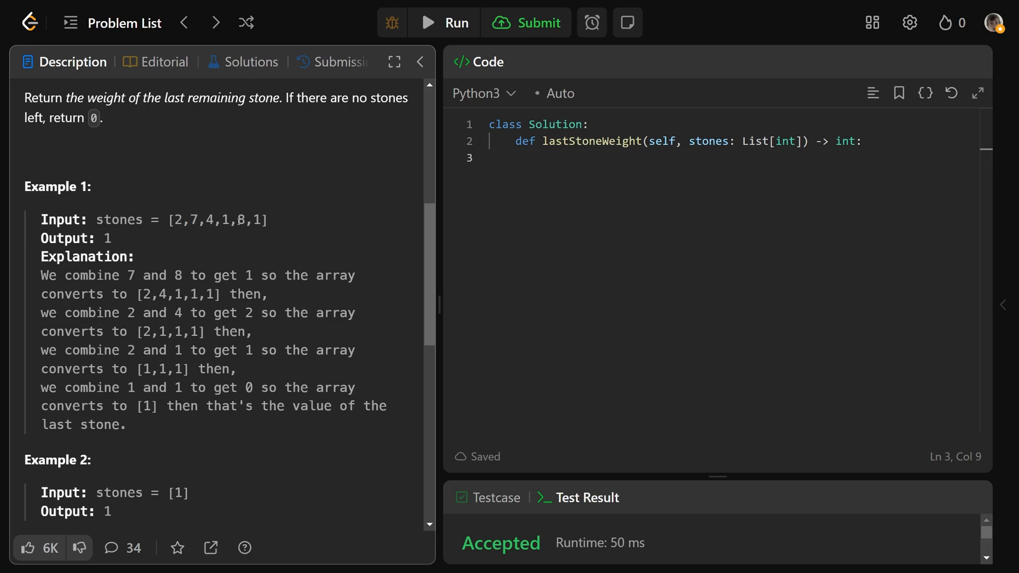
pyautogui.doubleClick(194, 220)
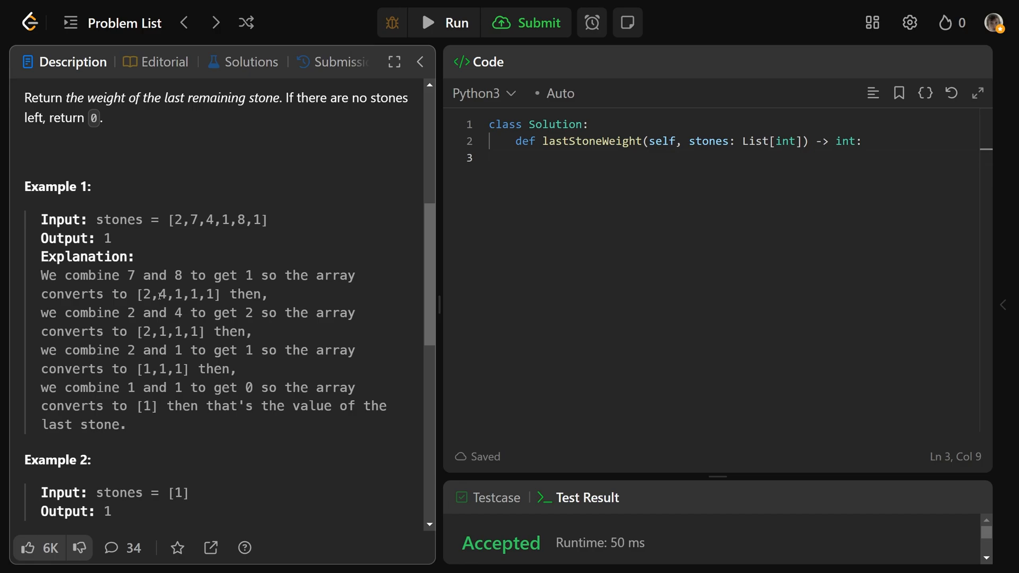
pyautogui.doubleClick(147, 294)
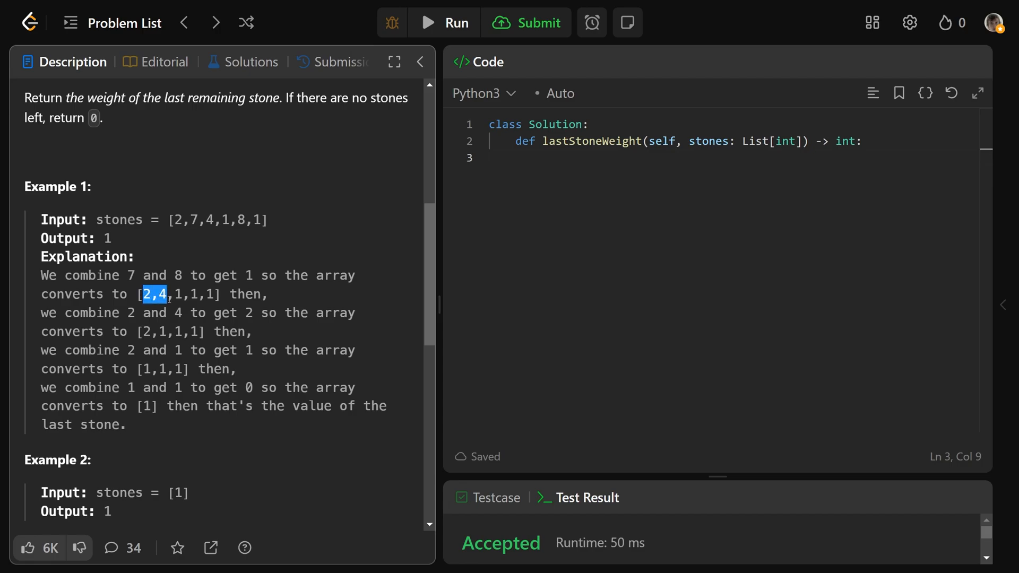
pyautogui.moveTo(179, 306)
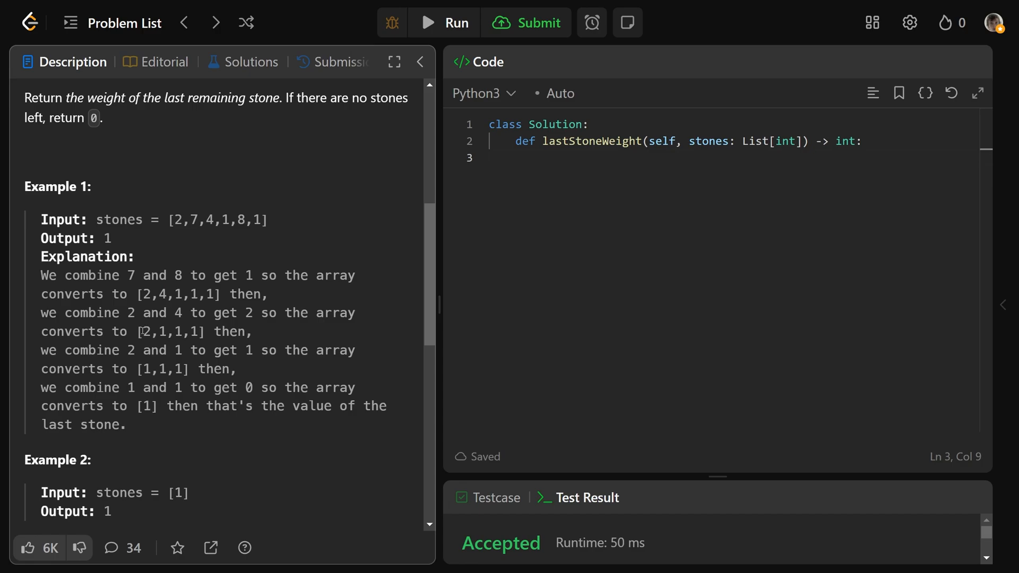
pyautogui.doubleClick(146, 331)
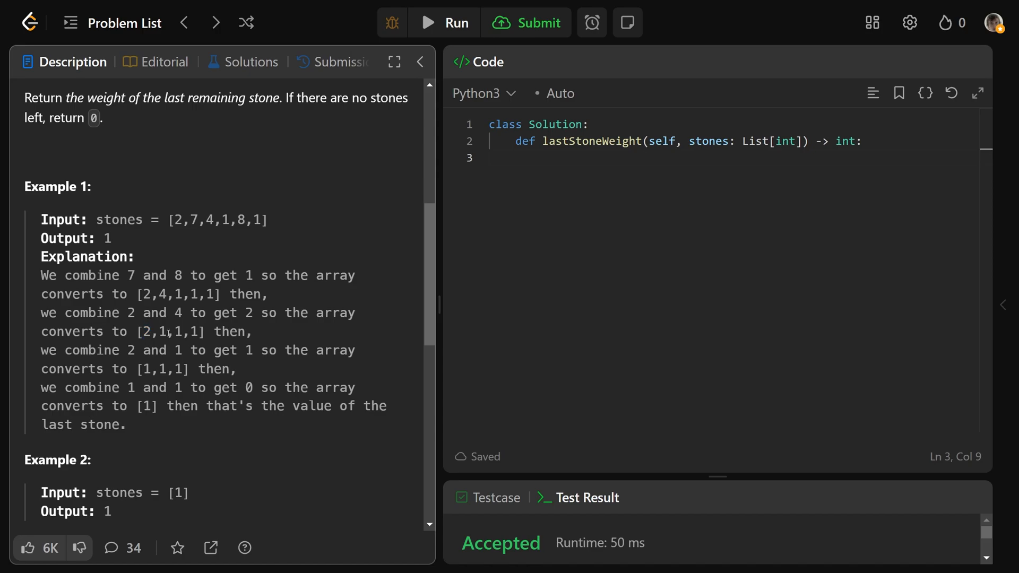
pyautogui.doubleClick(161, 370)
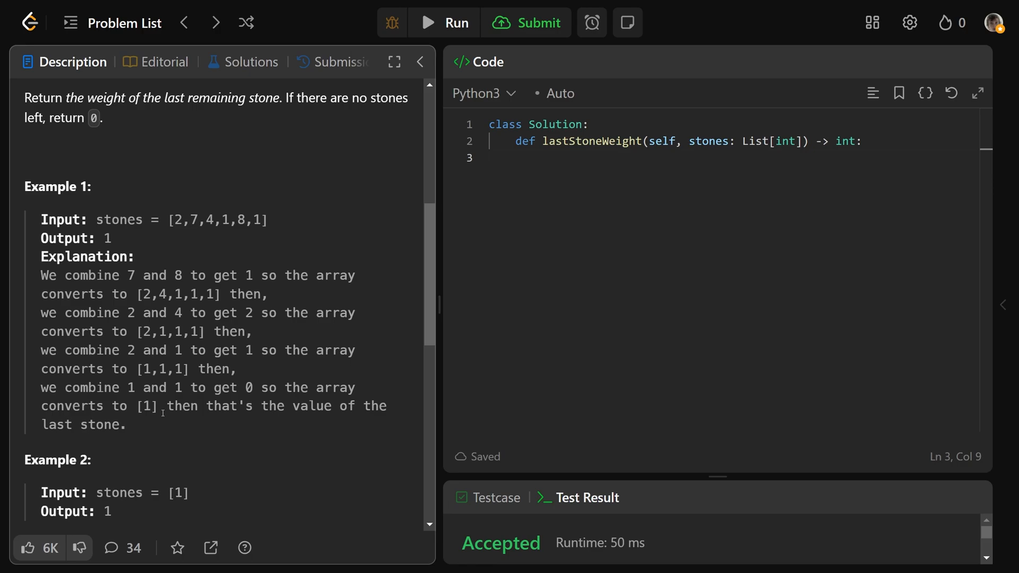
pyautogui.doubleClick(146, 405)
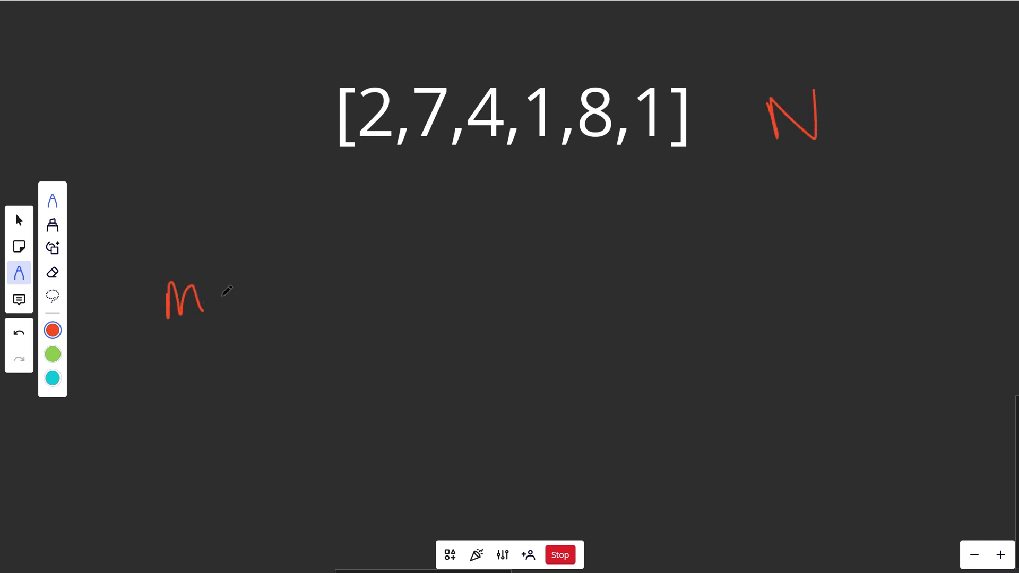
# - Handwrite 'Max O(n)' and 'N' beside the array, erasing the stray underlines
pyautogui.moveTo(208, 305); pyautogui.dragTo(256, 305)
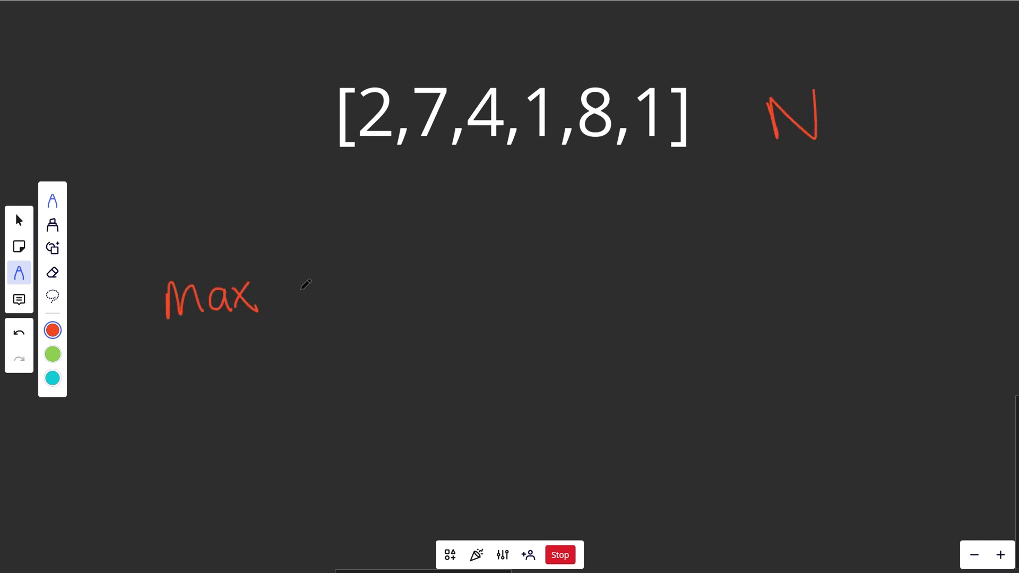
pyautogui.moveTo(286, 292); pyautogui.dragTo(383, 293)
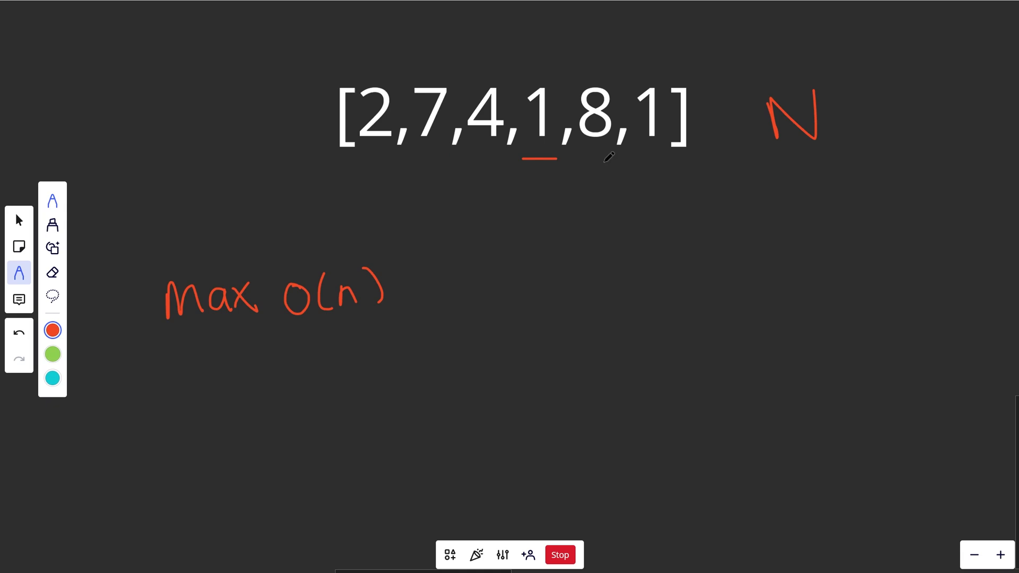
pyautogui.moveTo(634, 160); pyautogui.dragTo(673, 158)
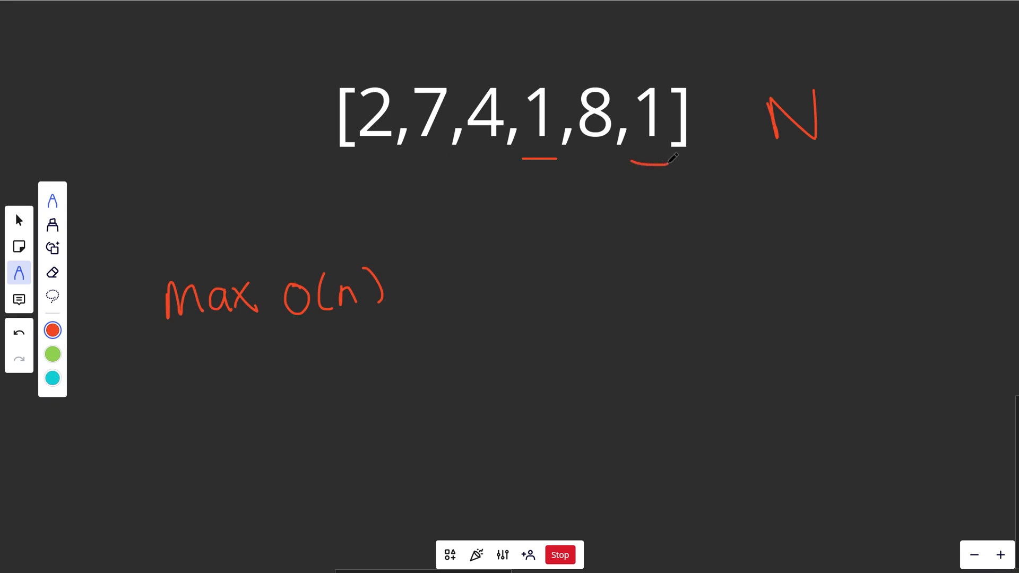
pyautogui.click(20, 332)
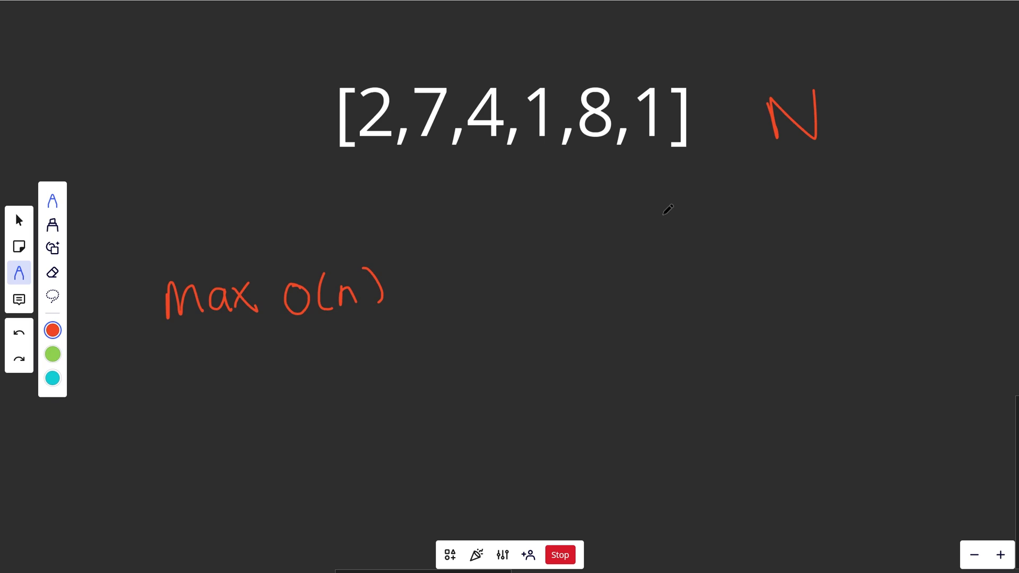
pyautogui.moveTo(195, 364); pyautogui.dragTo(234, 402)
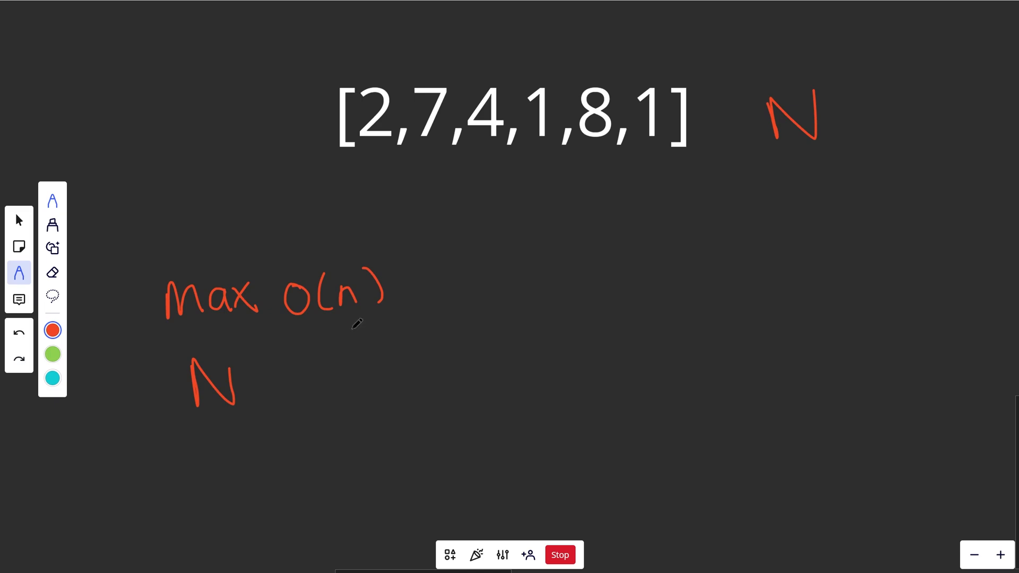
pyautogui.moveTo(171, 333); pyautogui.dragTo(257, 327)
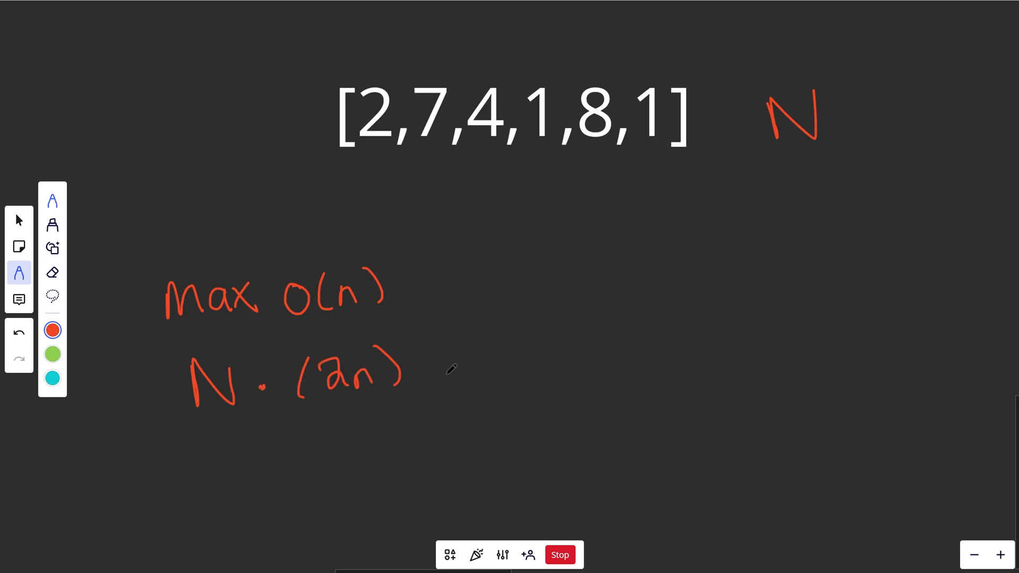
pyautogui.moveTo(441, 374); pyautogui.dragTo(520, 344)
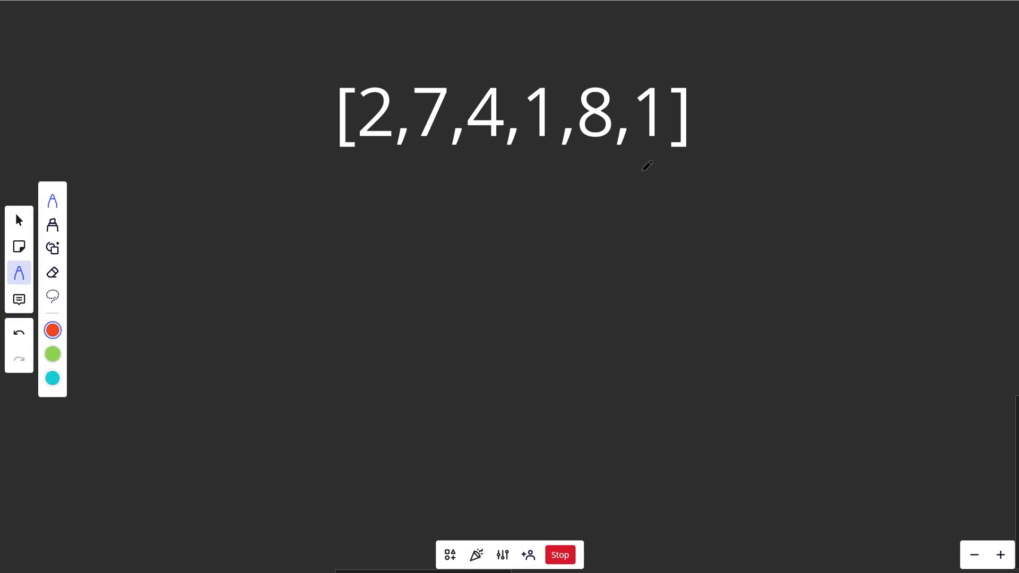
pyautogui.moveTo(390, 286)
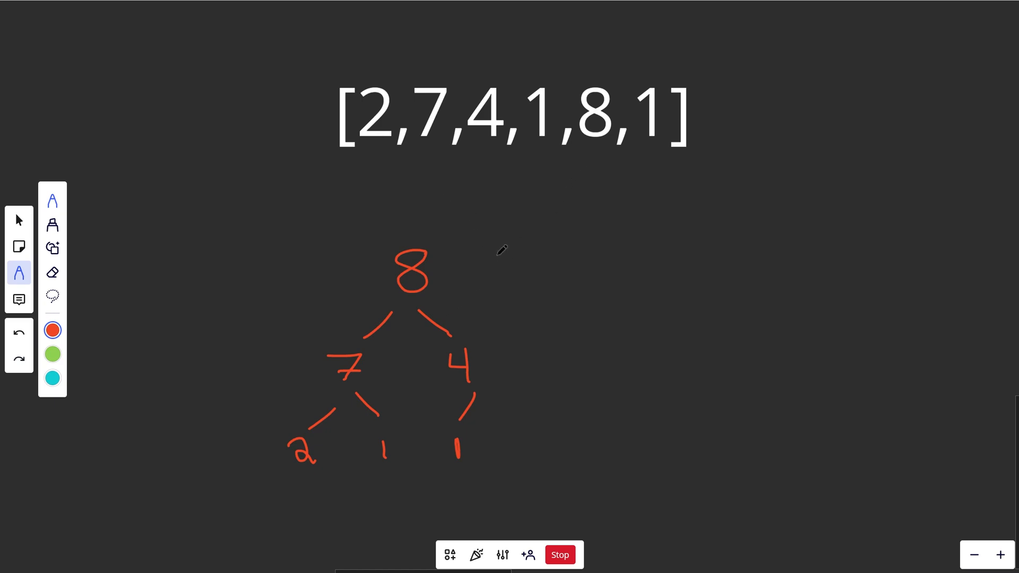
# - Finish the heap tree branches under root 8, mark an array number, and start a note
pyautogui.moveTo(497, 250); pyautogui.dragTo(445, 283)
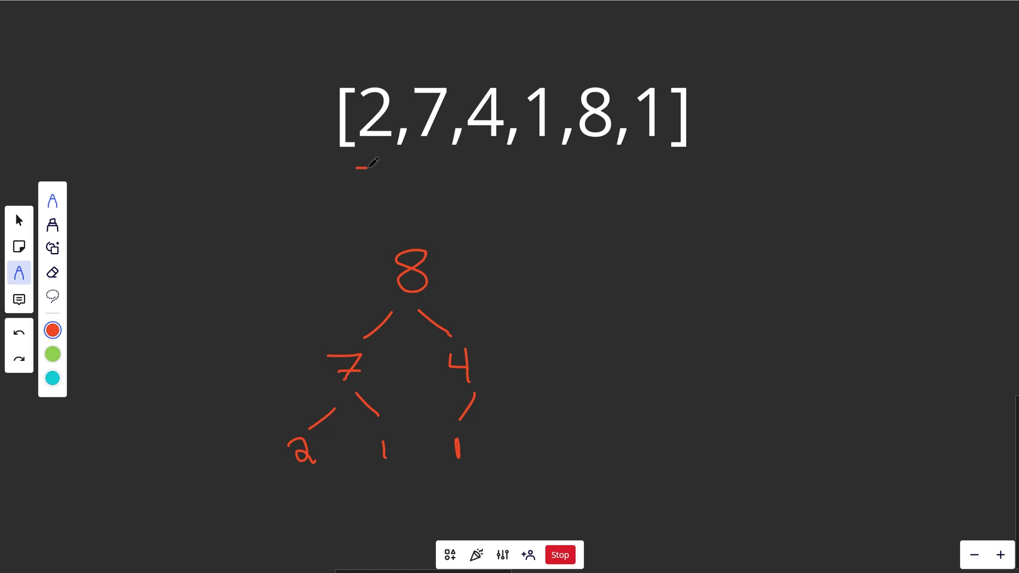
pyautogui.moveTo(357, 167); pyautogui.dragTo(660, 164)
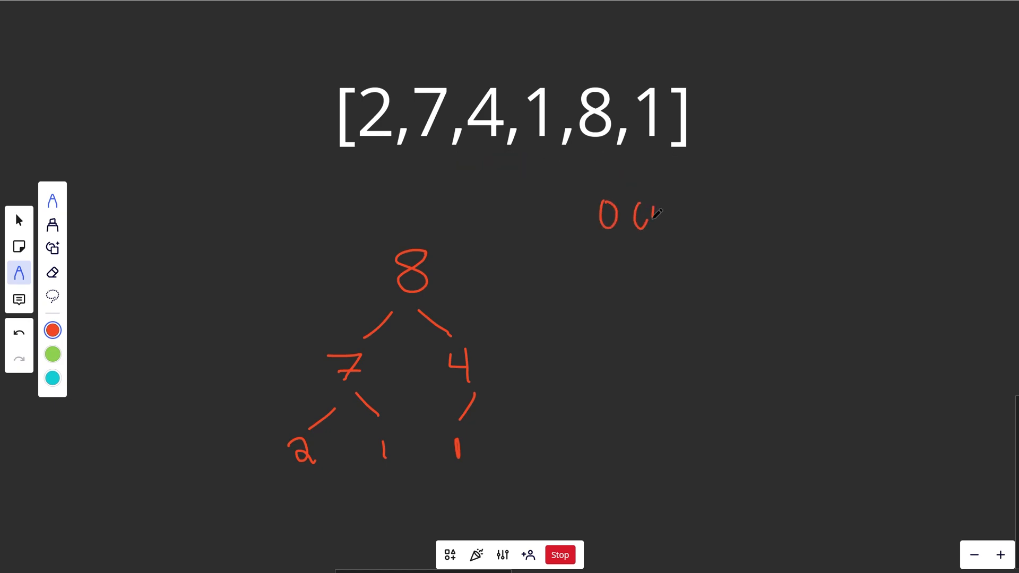
pyautogui.moveTo(650, 202); pyautogui.dragTo(669, 228)
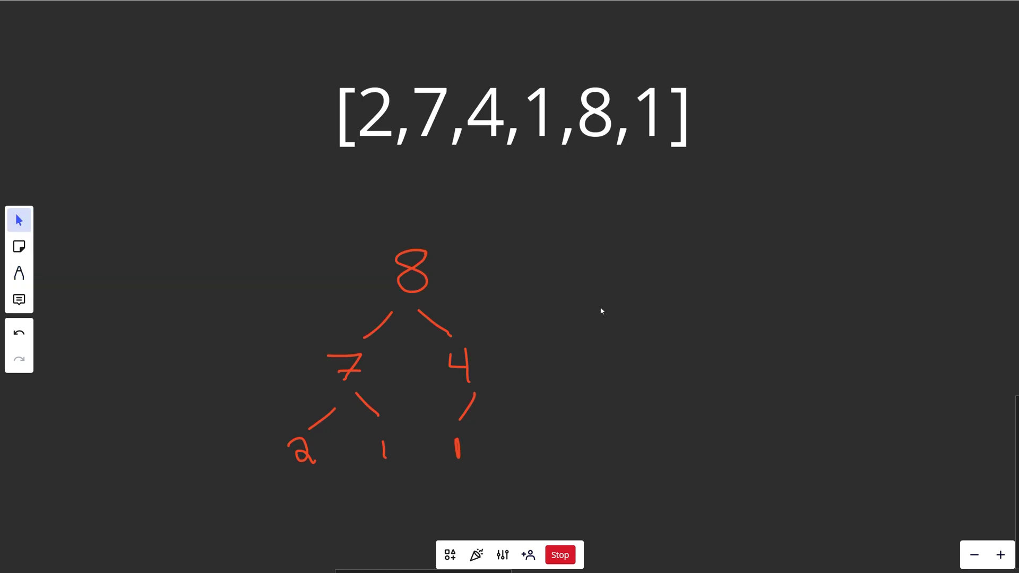
pyautogui.moveTo(460, 304)
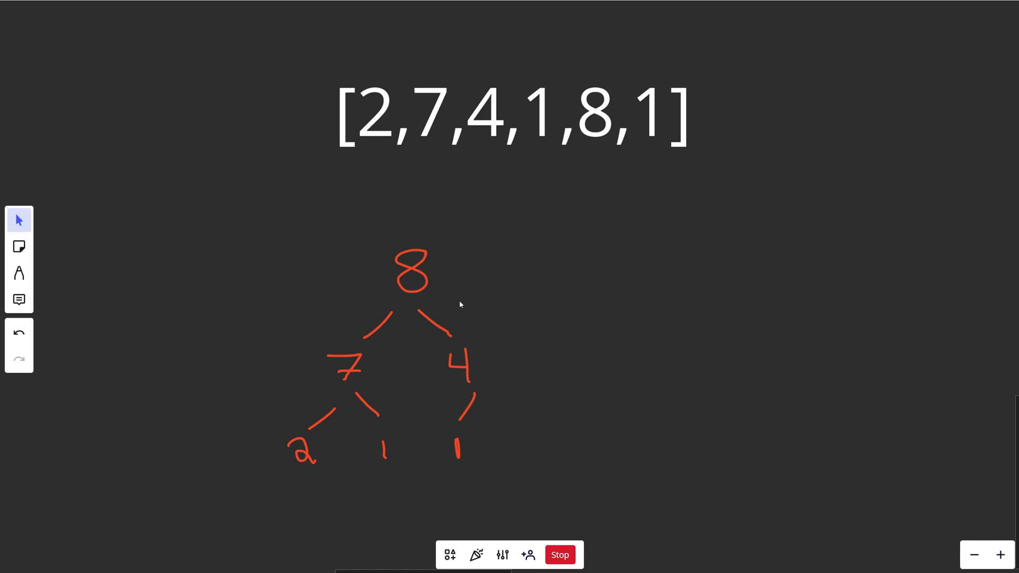
pyautogui.moveTo(463, 301)
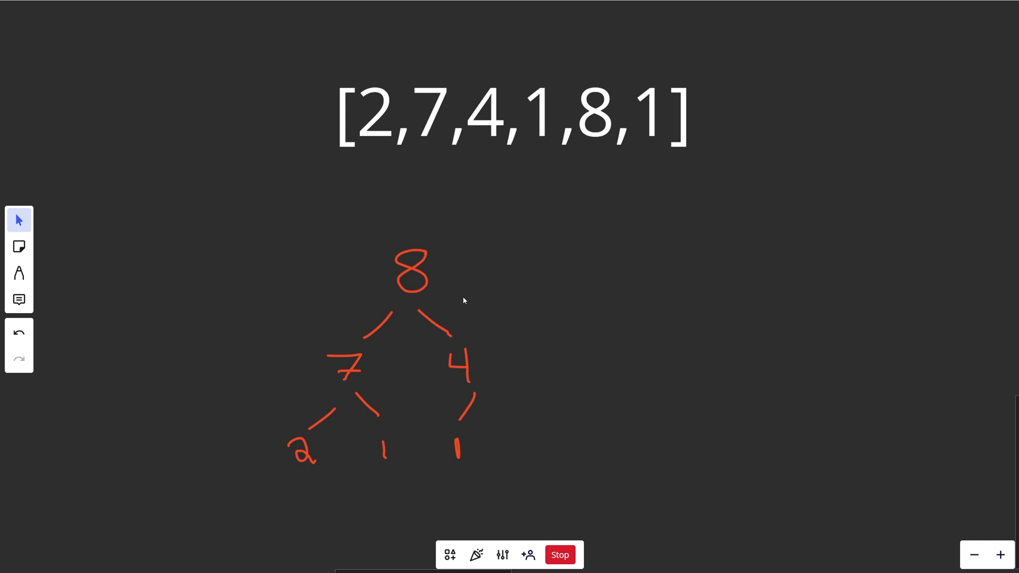
# - Set the 8 aside with a log N note, promote 7 and 2, then set 7 aside
pyautogui.moveTo(411, 272); pyautogui.dragTo(499, 281)
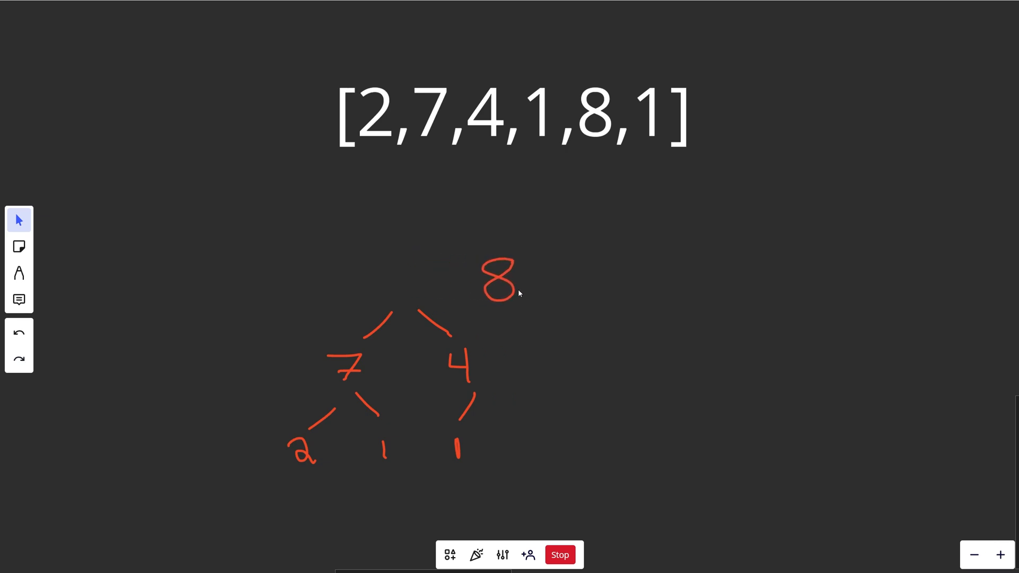
pyautogui.moveTo(498, 280); pyautogui.dragTo(594, 249)
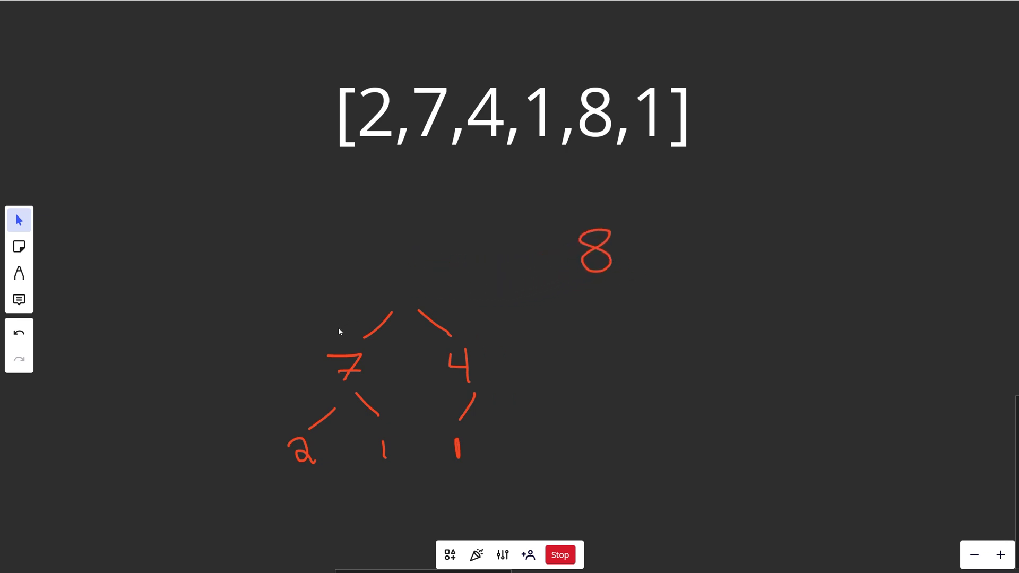
pyautogui.moveTo(656, 366)
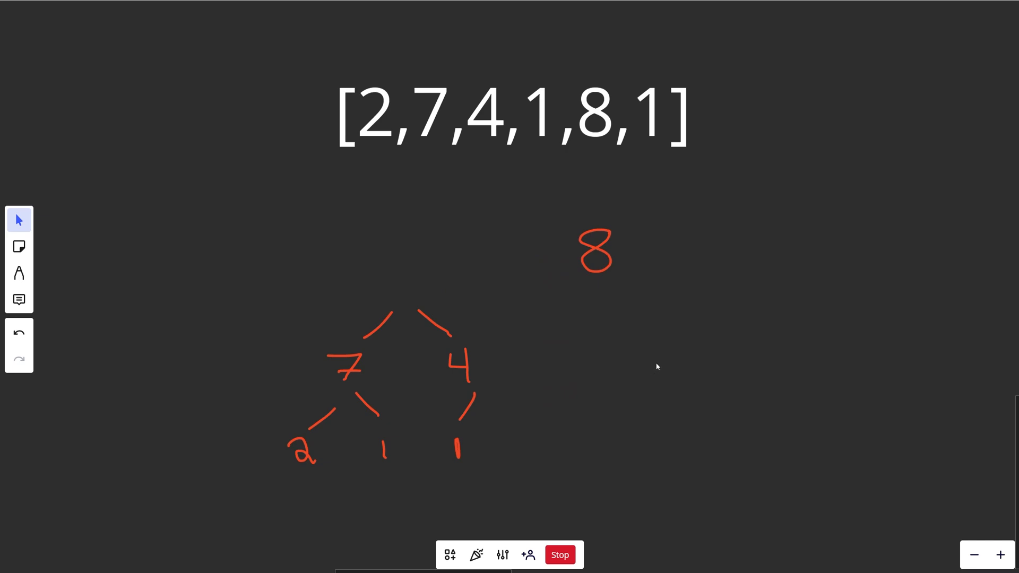
pyautogui.moveTo(409, 296); pyautogui.dragTo(529, 267)
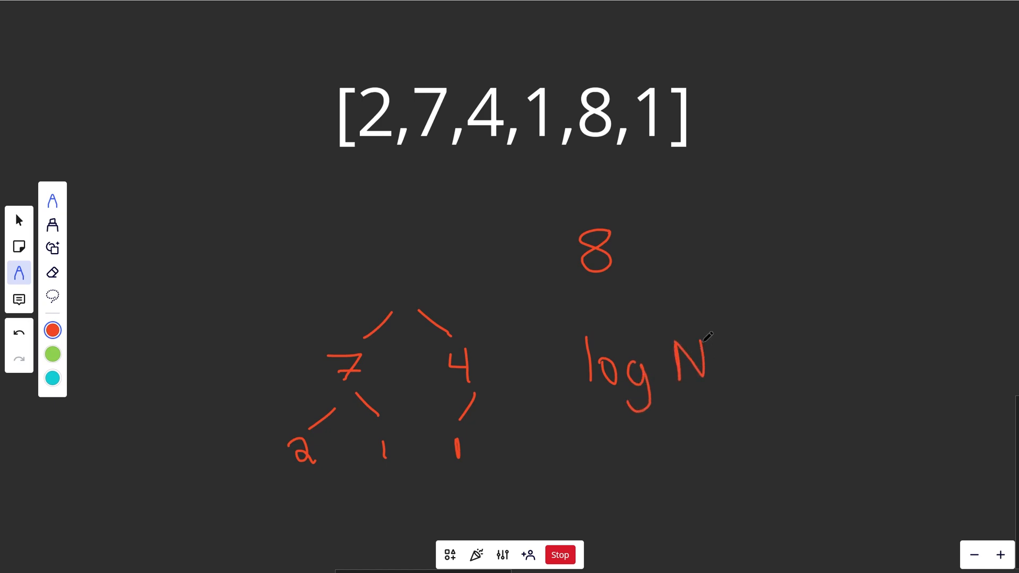
pyautogui.moveTo(718, 328)
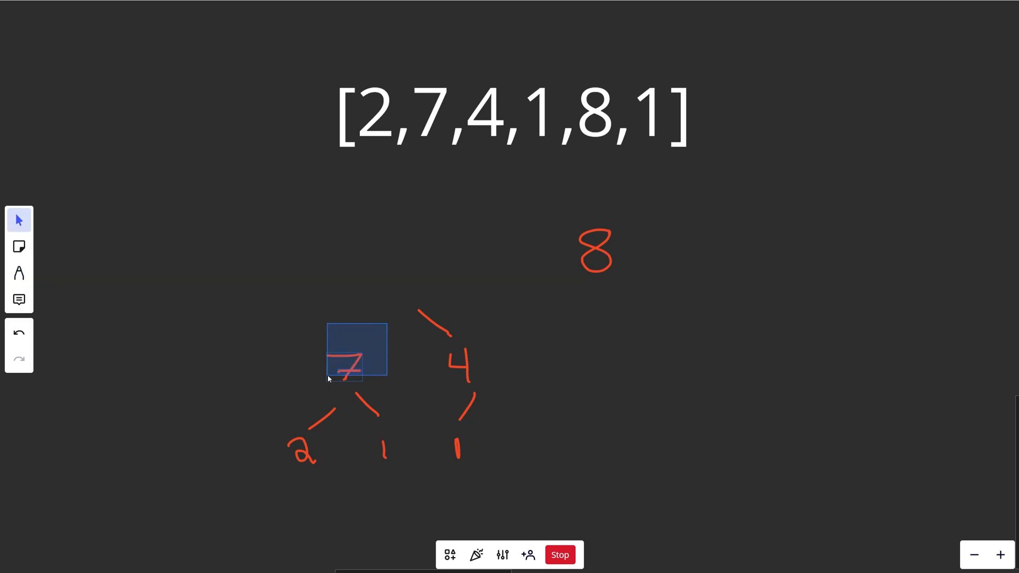
pyautogui.moveTo(356, 361); pyautogui.dragTo(387, 288)
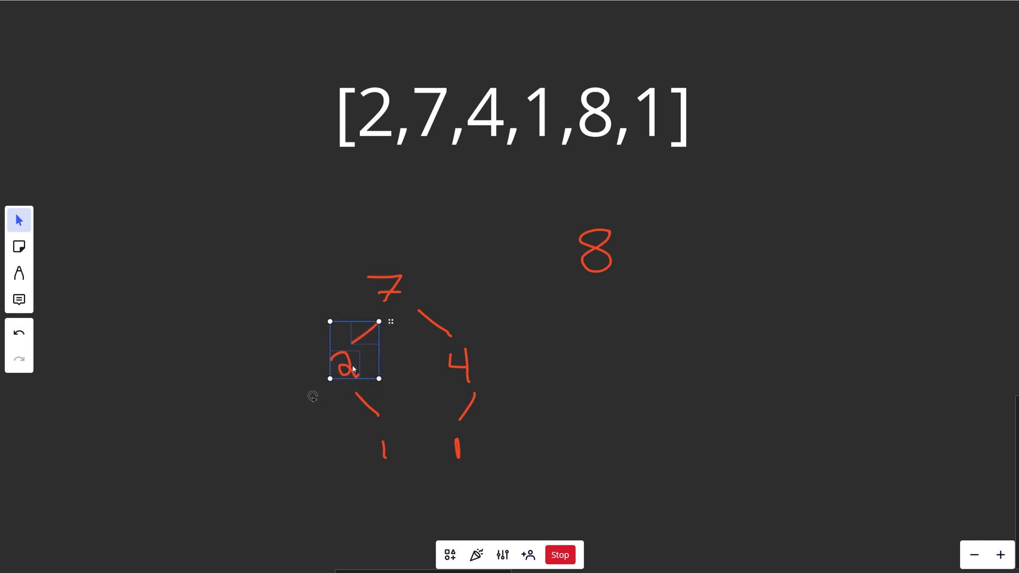
pyautogui.moveTo(354, 360); pyautogui.dragTo(426, 301)
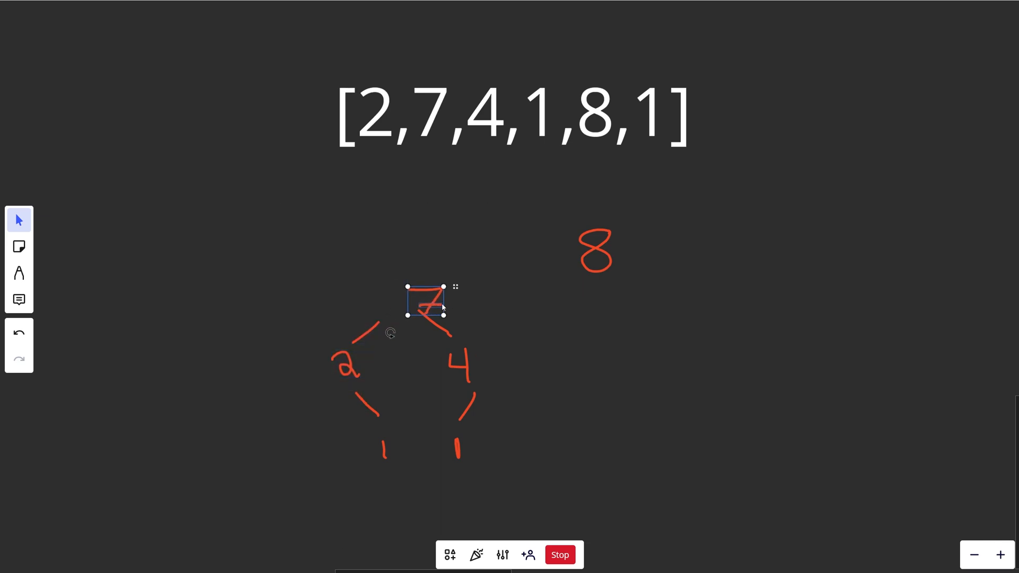
pyautogui.moveTo(425, 302); pyautogui.dragTo(601, 318)
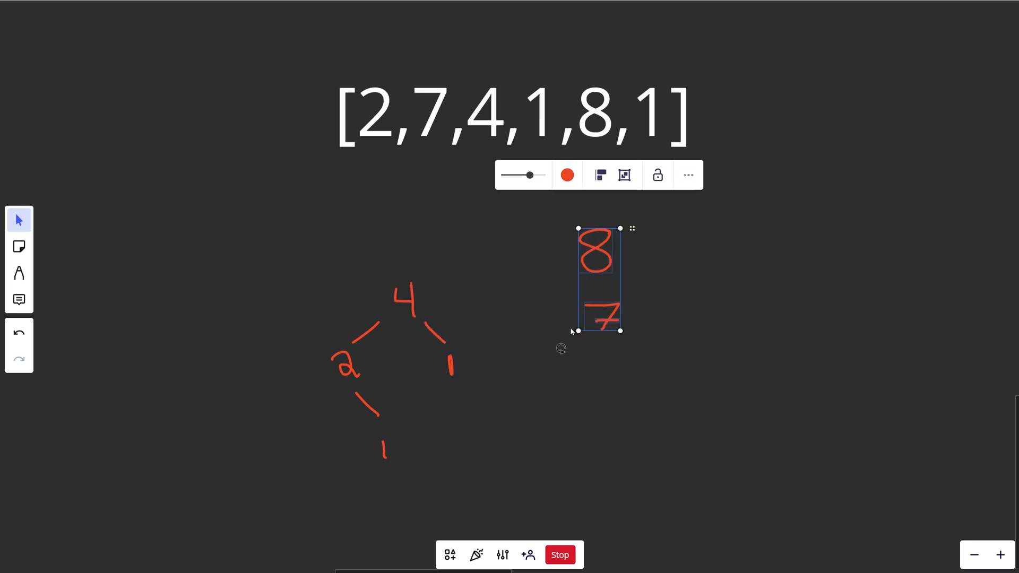
# - Write the leftover 1 from smashing 8 and 7, branch it under the 2, and note O(log N)
pyautogui.click(19, 272)
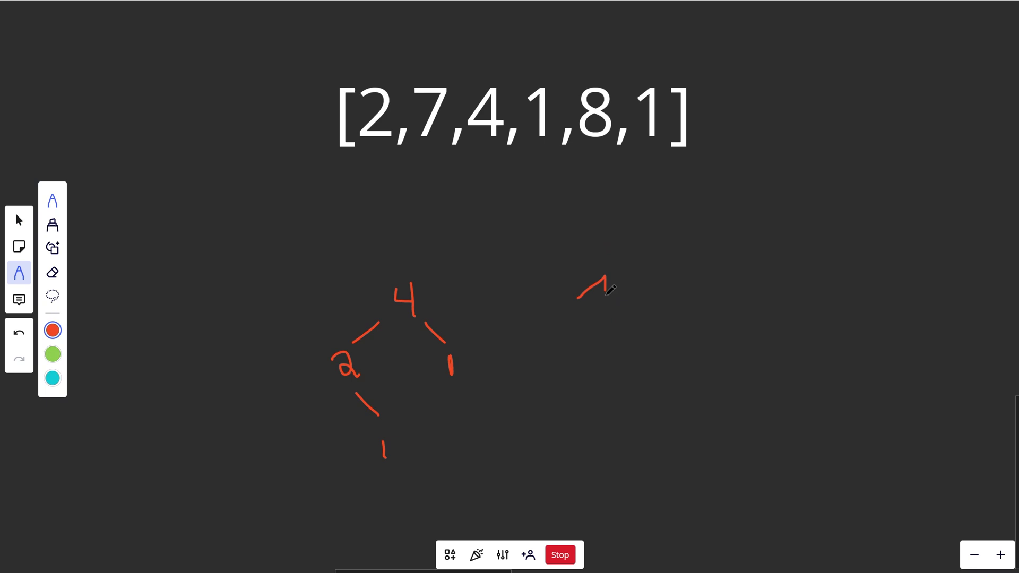
pyautogui.moveTo(602, 286); pyautogui.dragTo(602, 324)
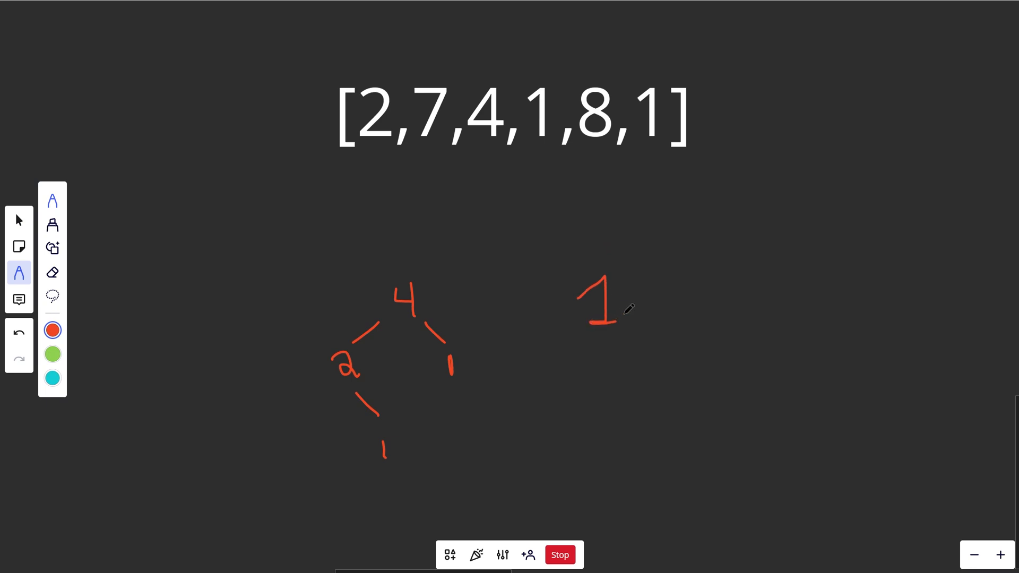
pyautogui.click(19, 331)
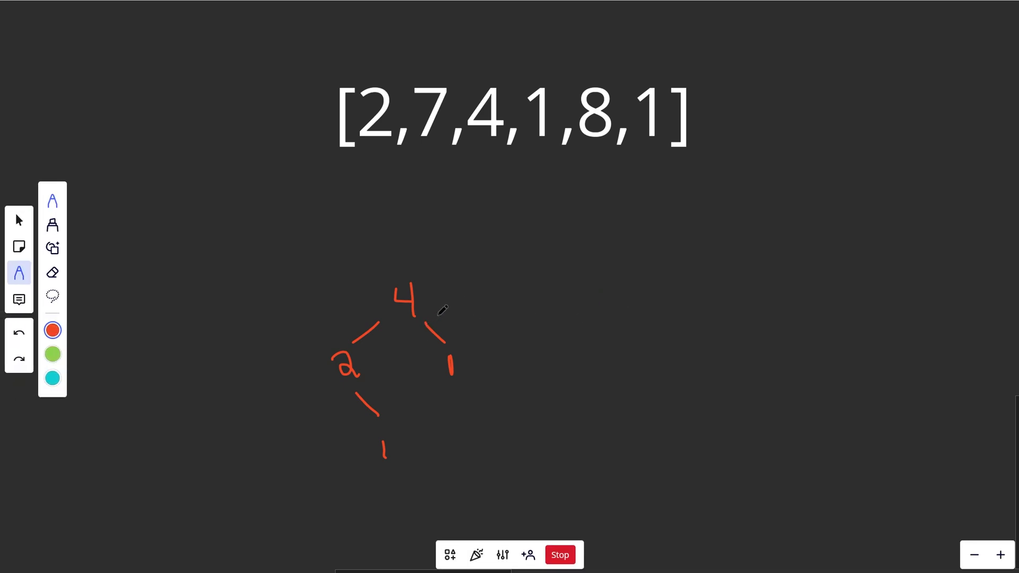
pyautogui.moveTo(416, 315)
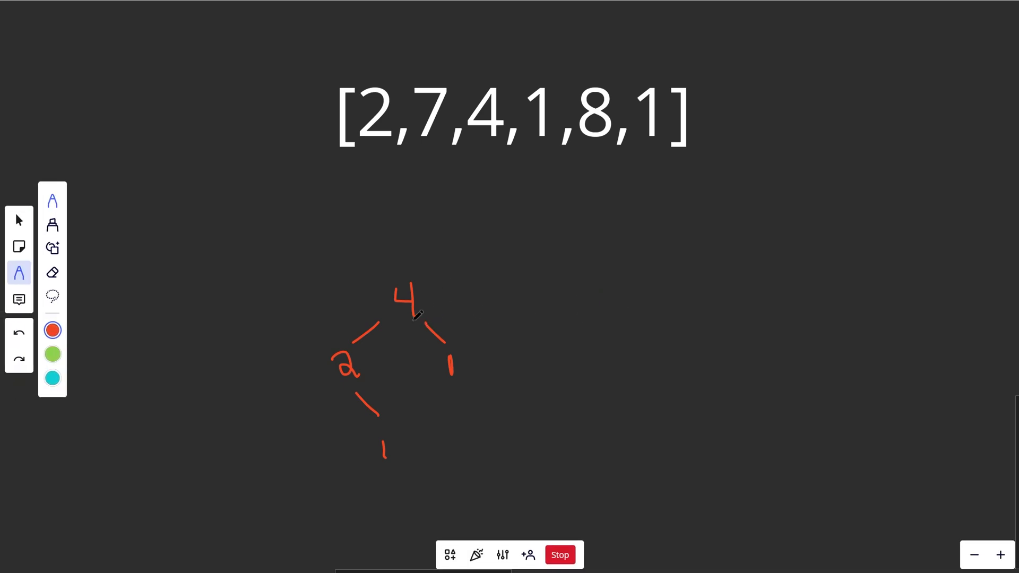
pyautogui.moveTo(335, 390)
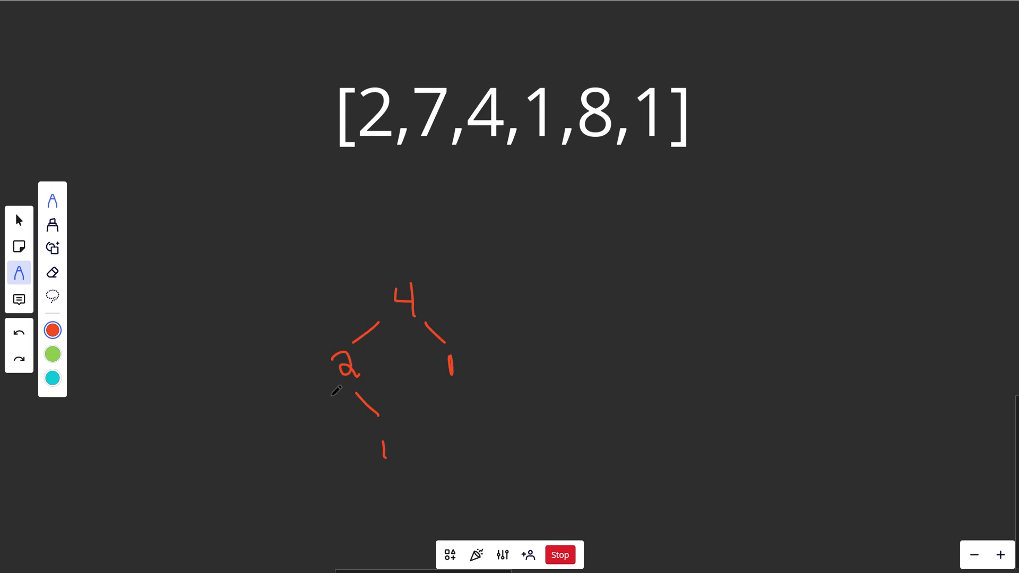
pyautogui.moveTo(324, 399); pyautogui.dragTo(598, 367)
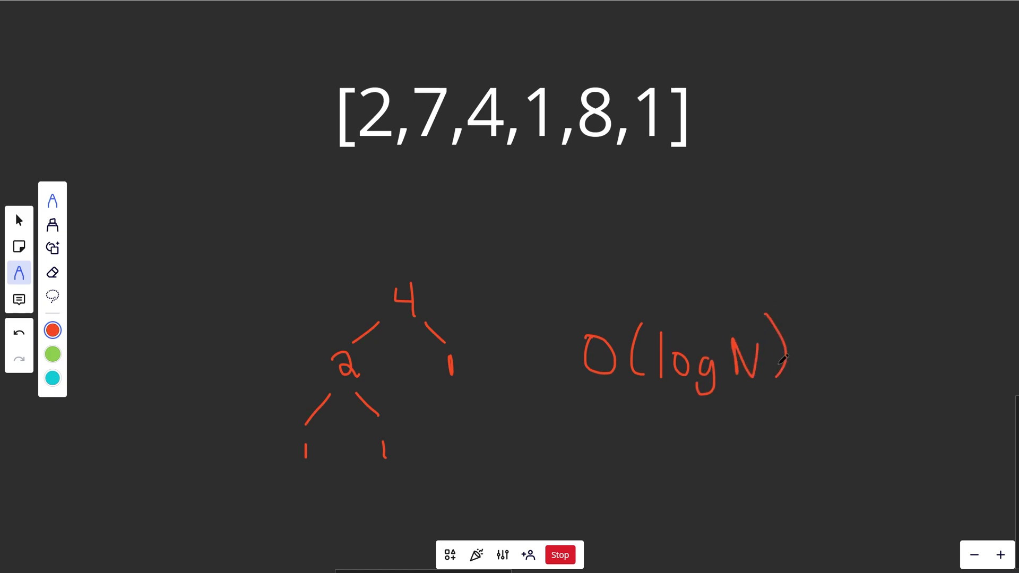
pyautogui.moveTo(390, 231); pyautogui.dragTo(399, 260)
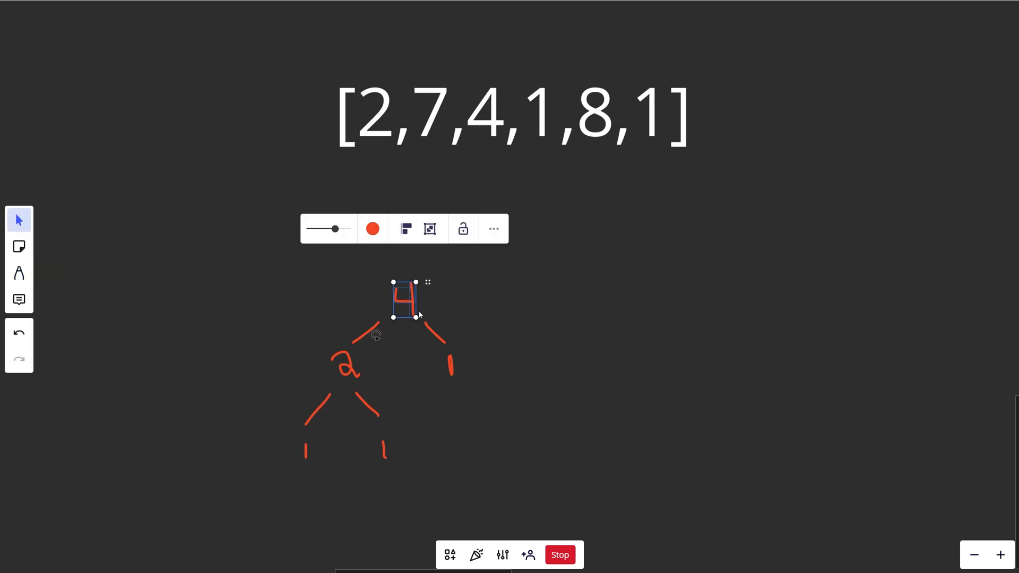
# - Lift the 4 off the heap, then select and delete the red tree strokes
pyautogui.moveTo(406, 299); pyautogui.dragTo(582, 269)
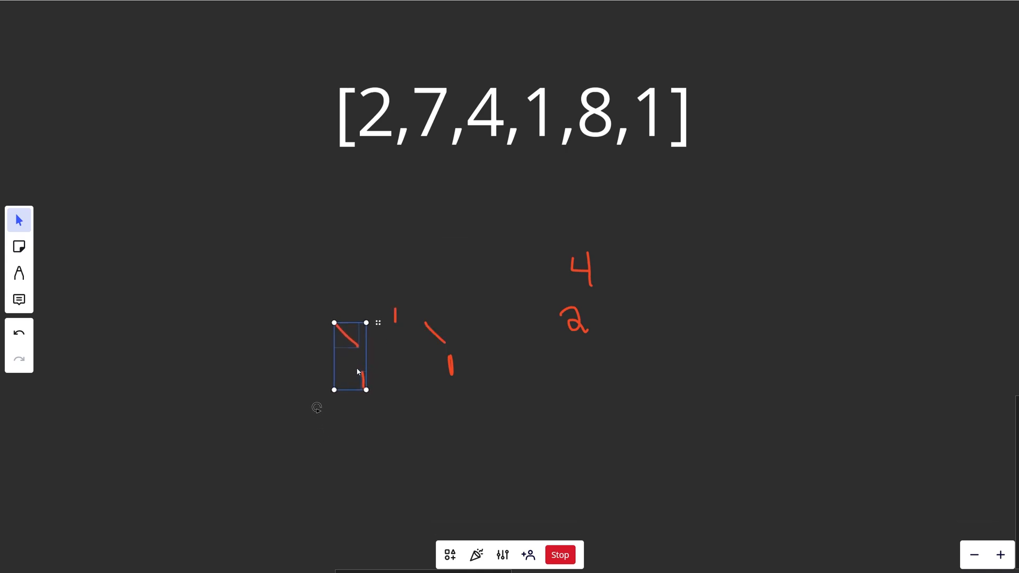
pyautogui.click(19, 273)
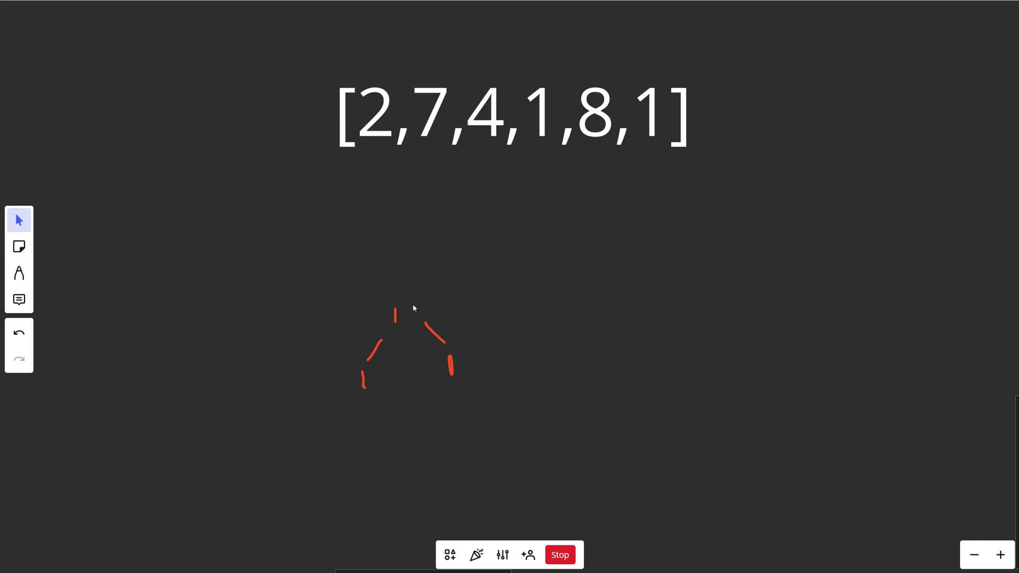
pyautogui.click(19, 272)
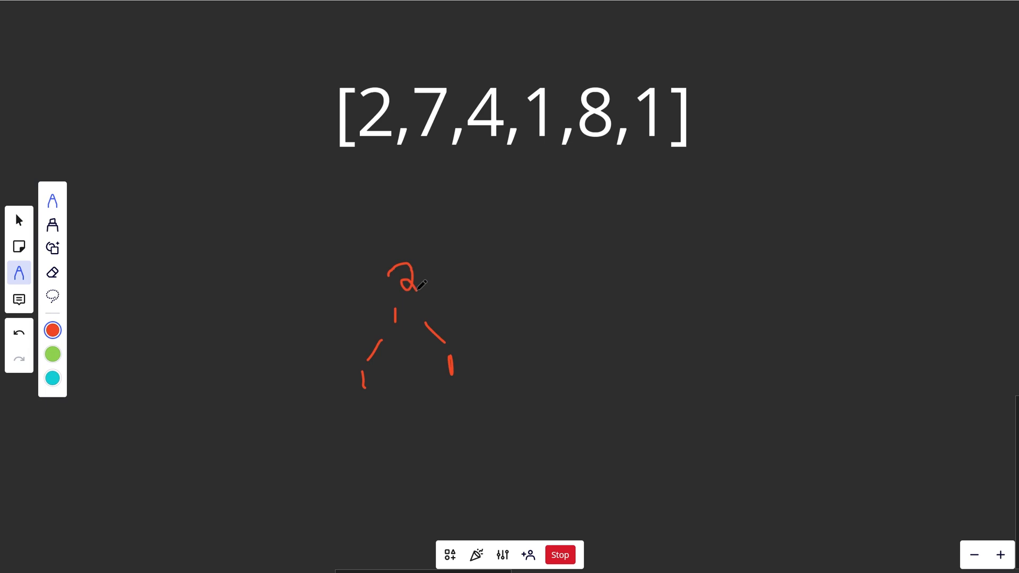
pyautogui.click(19, 219)
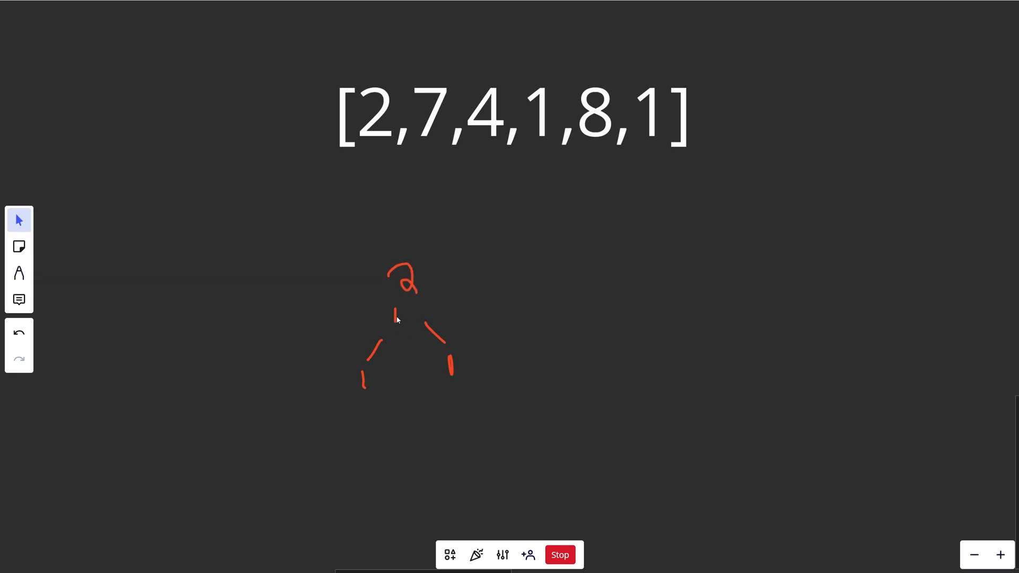
pyautogui.click(19, 272)
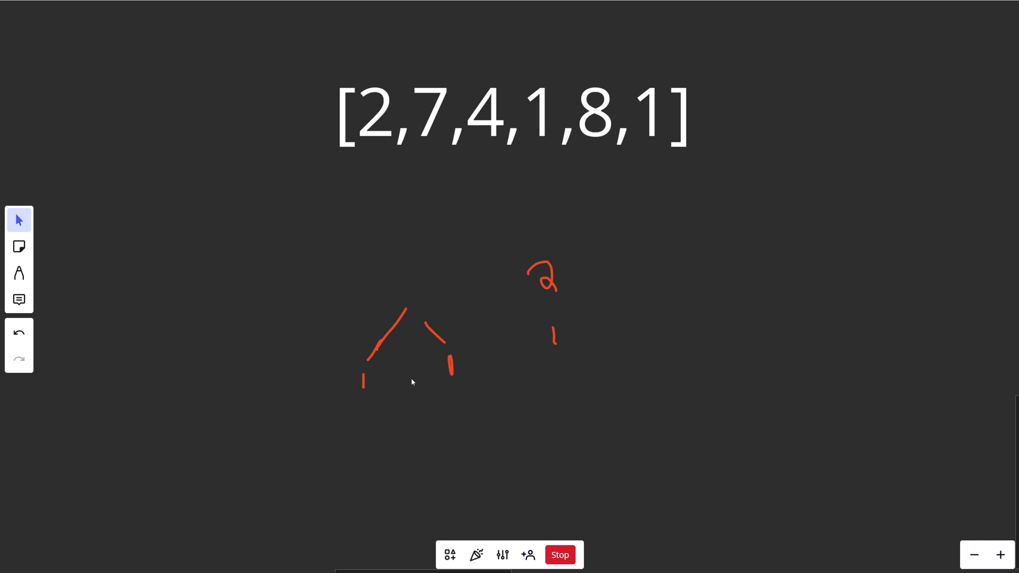
pyautogui.click(19, 272)
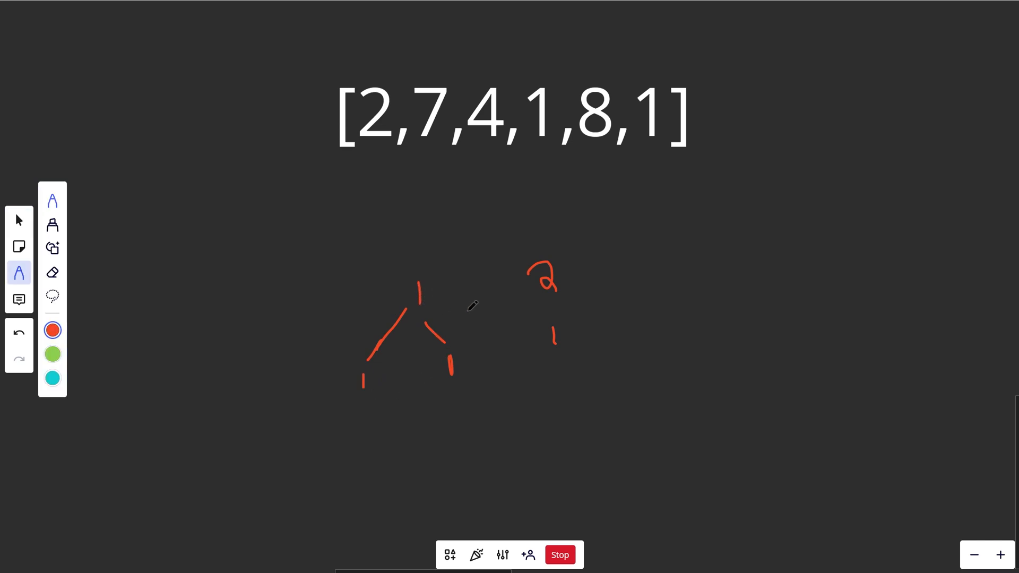
pyautogui.click(20, 220)
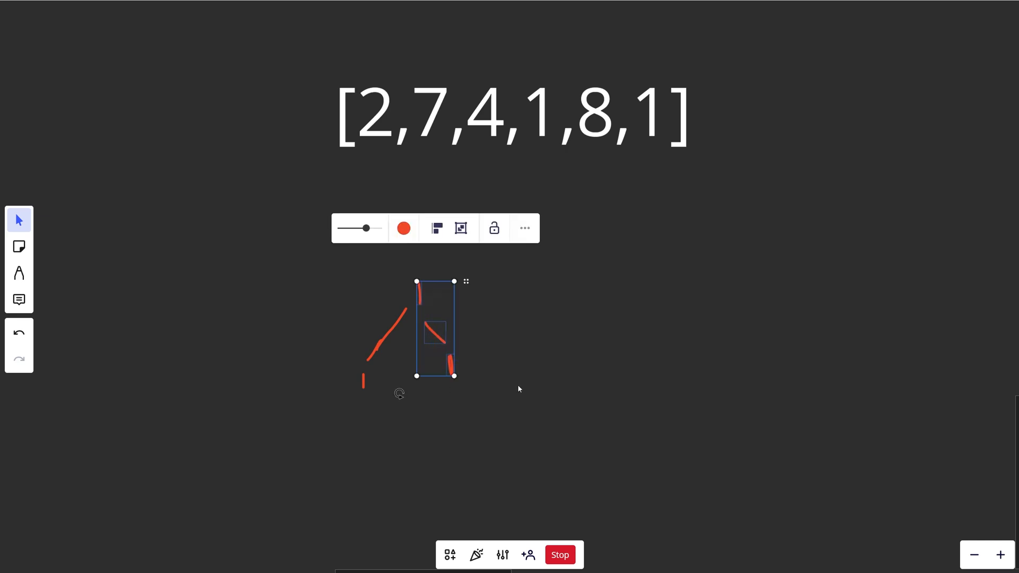
pyautogui.press('Delete')
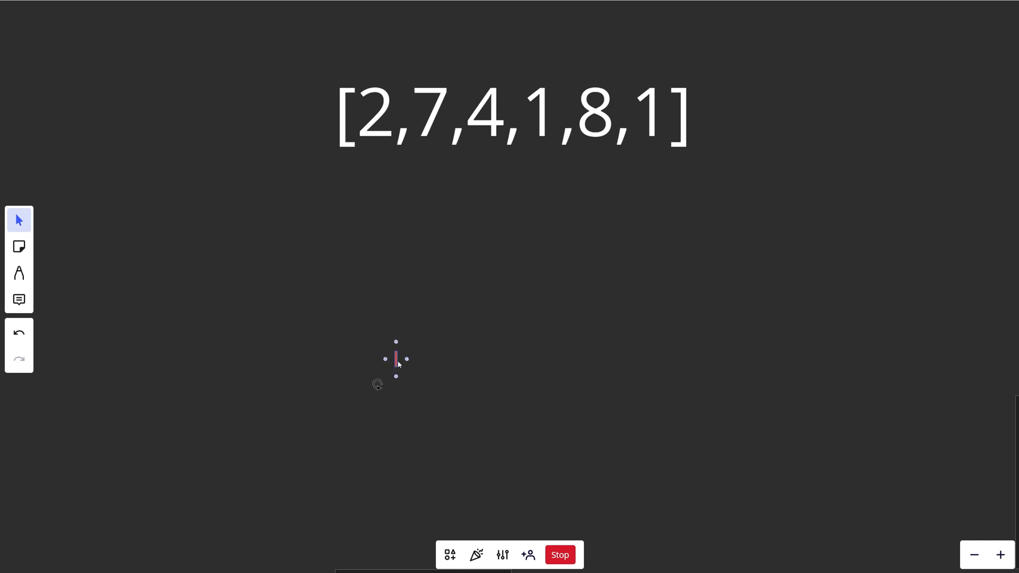
# - Handwrite the complexity notes '1' and 'N log N' beneath the array
pyautogui.click(19, 272)
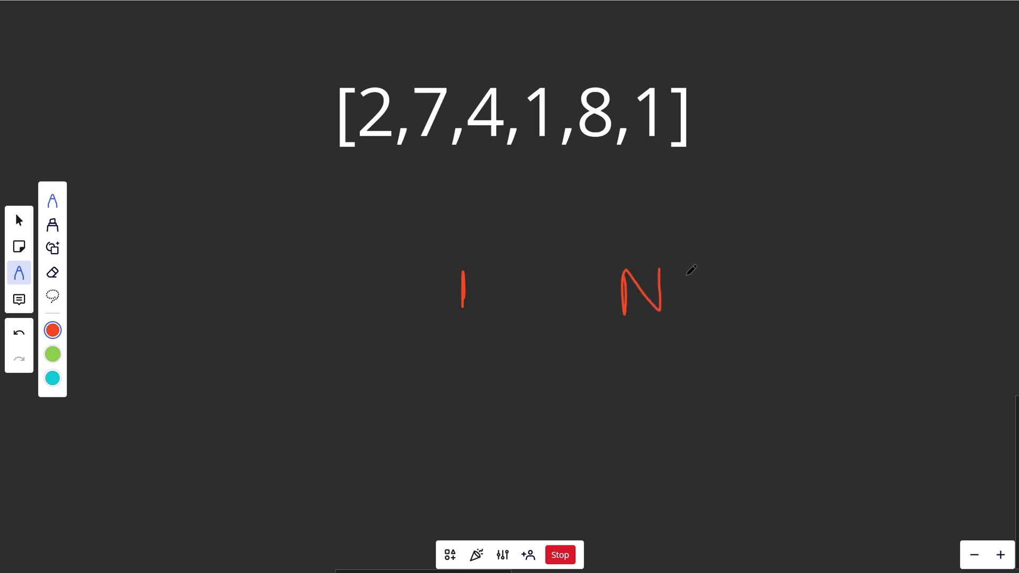
pyautogui.moveTo(727, 266); pyautogui.dragTo(724, 312)
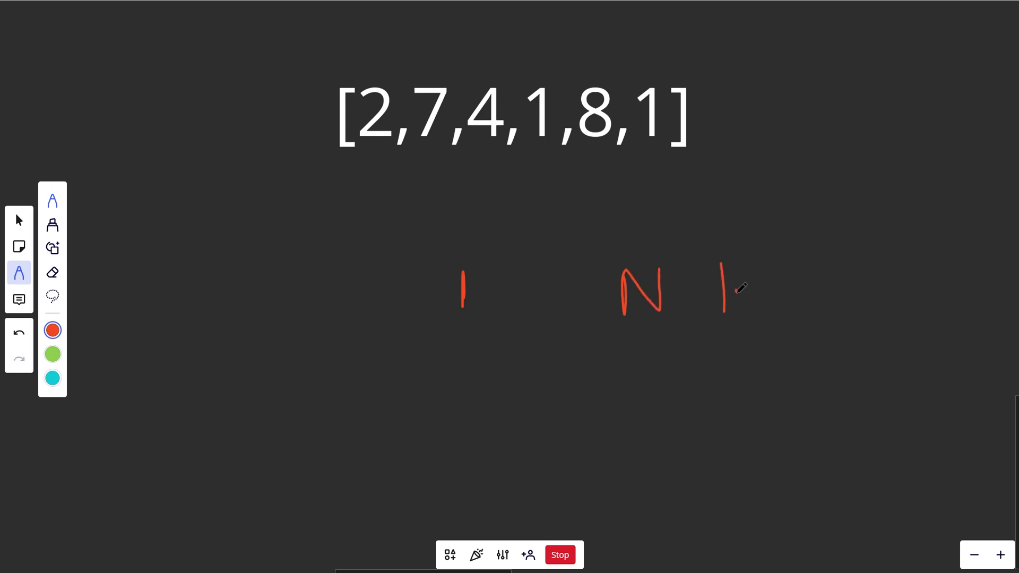
pyautogui.moveTo(721, 273); pyautogui.dragTo(838, 306)
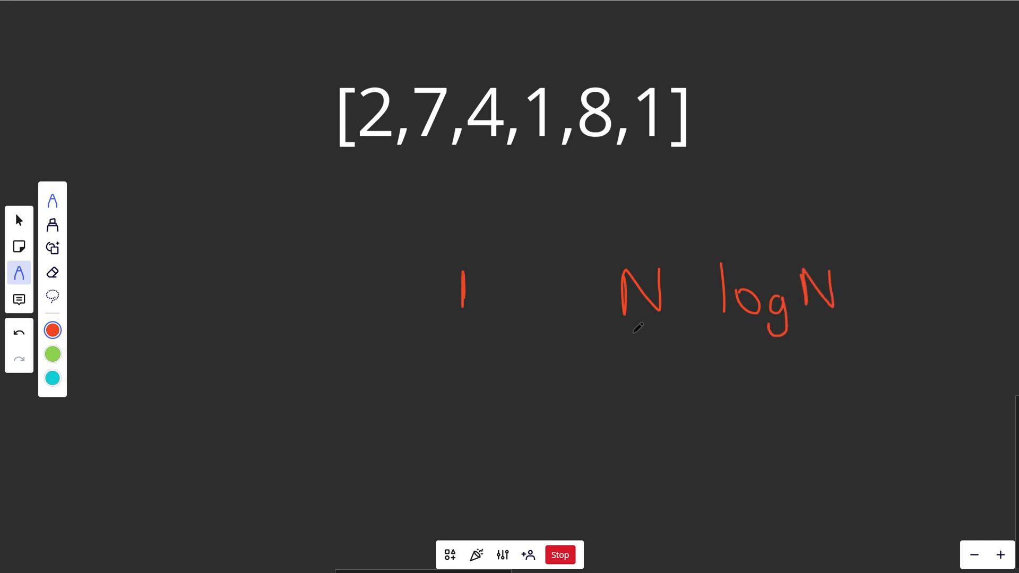
pyautogui.moveTo(625, 332); pyautogui.dragTo(850, 327)
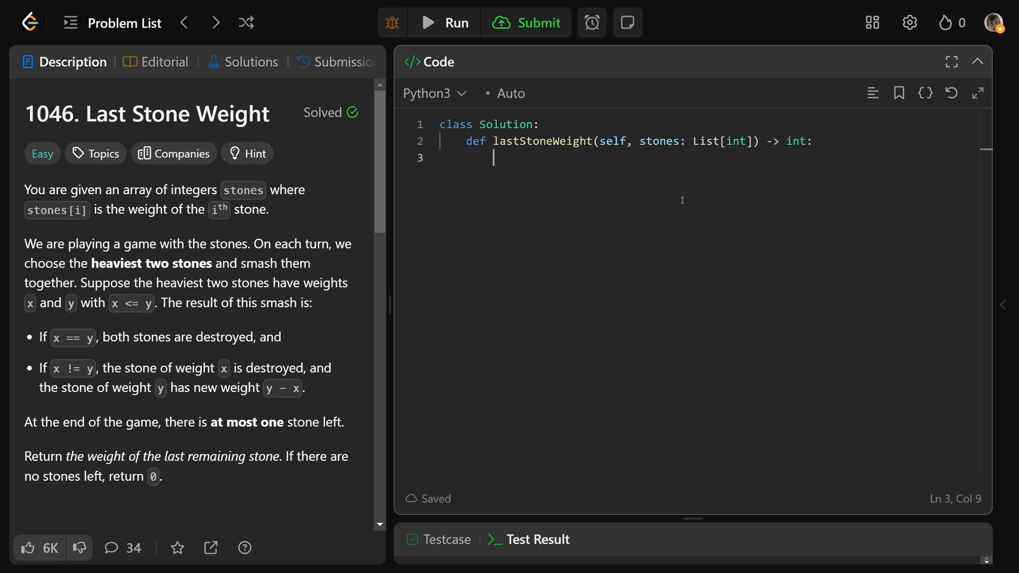
# - Add 'import heapq' at the top of the solution code
pyautogui.doubleClick(658, 141)
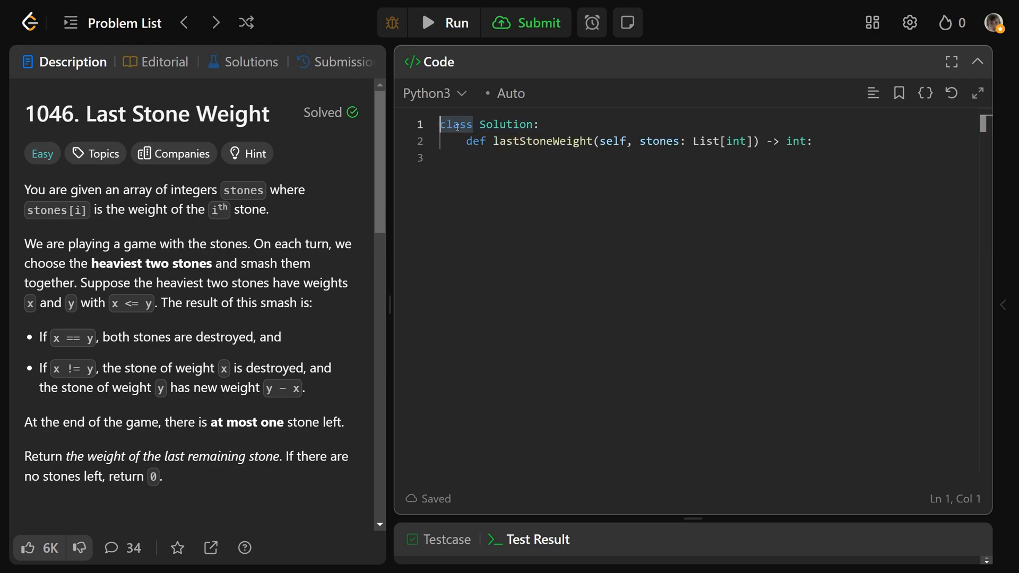
pyautogui.write('impo')
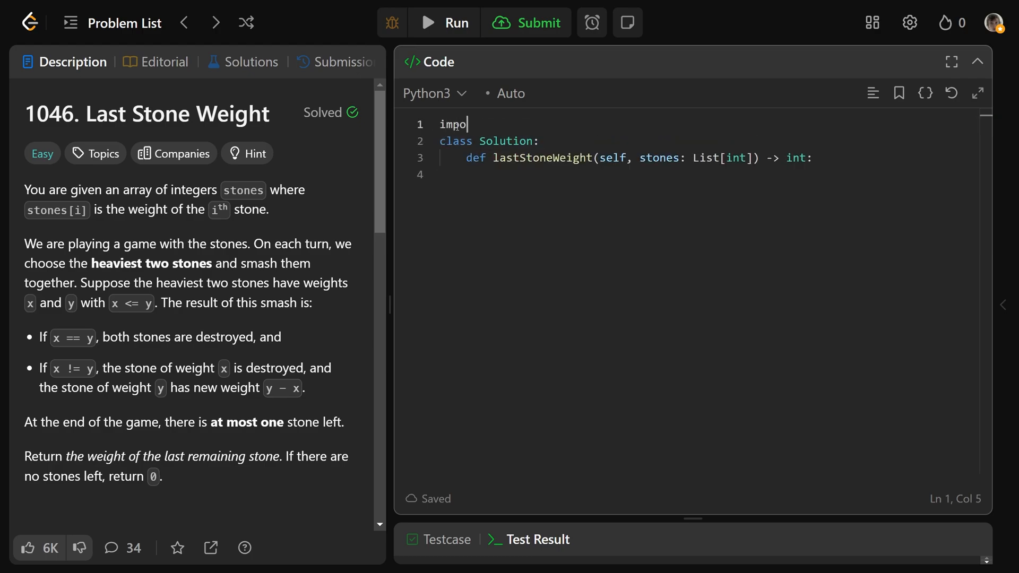
pyautogui.write('rt heapq')
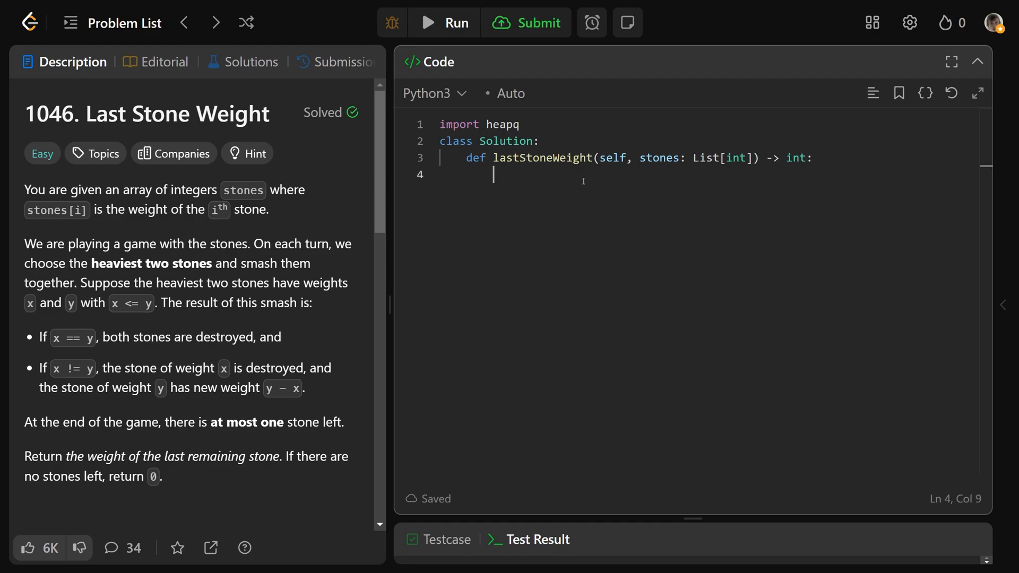
pyautogui.moveTo(569, 180)
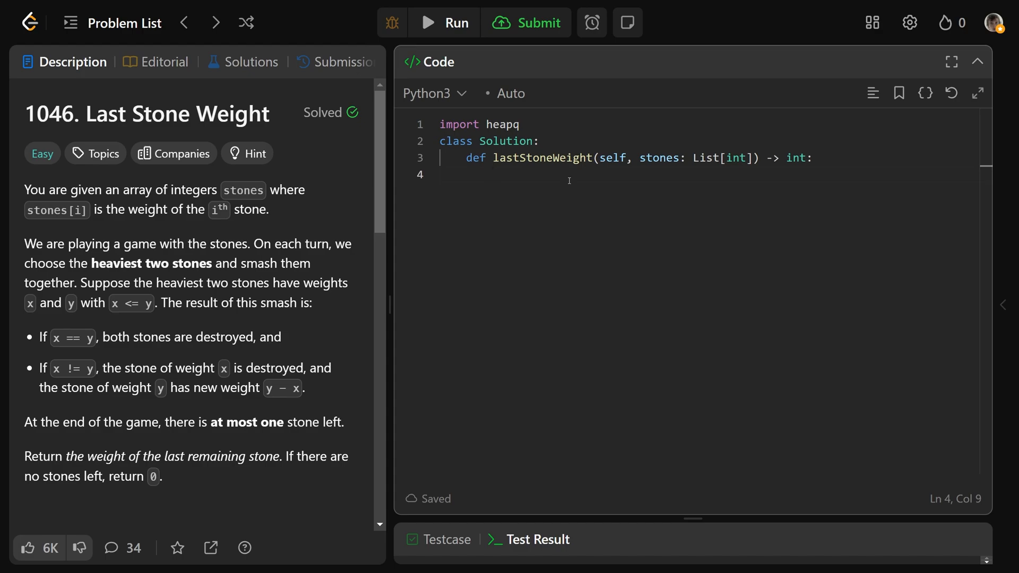
# - Write a loop over range(len(stones)) setting stones[i] = -stones[i]
pyautogui.write('for i in range')
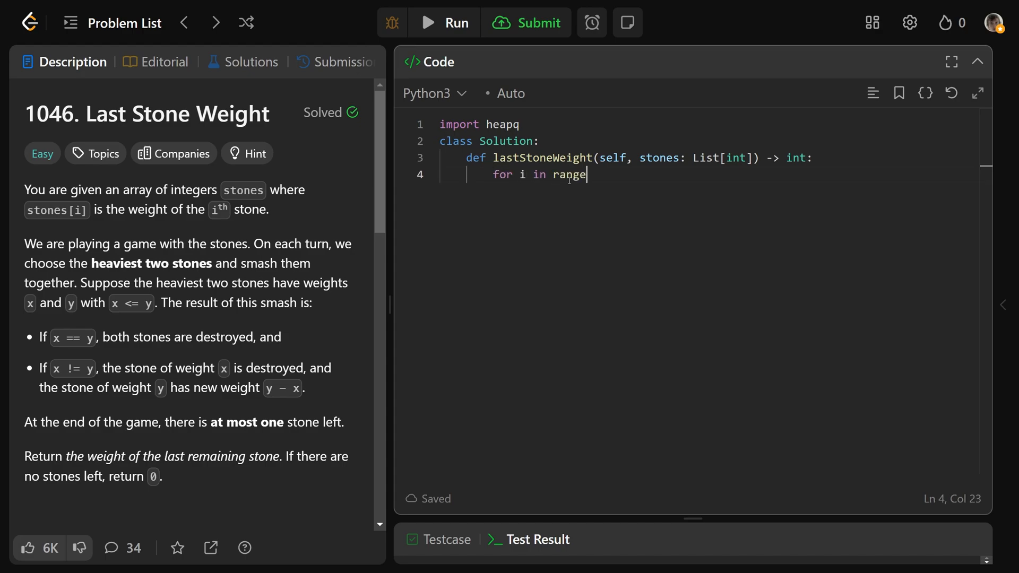
pyautogui.write('(len(stones)):')
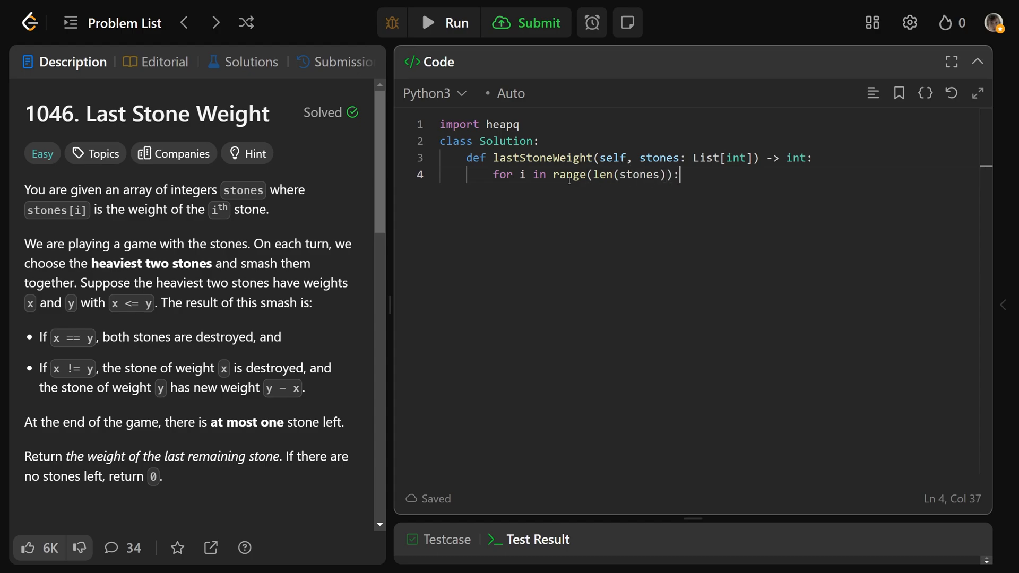
pyautogui.write('stone')
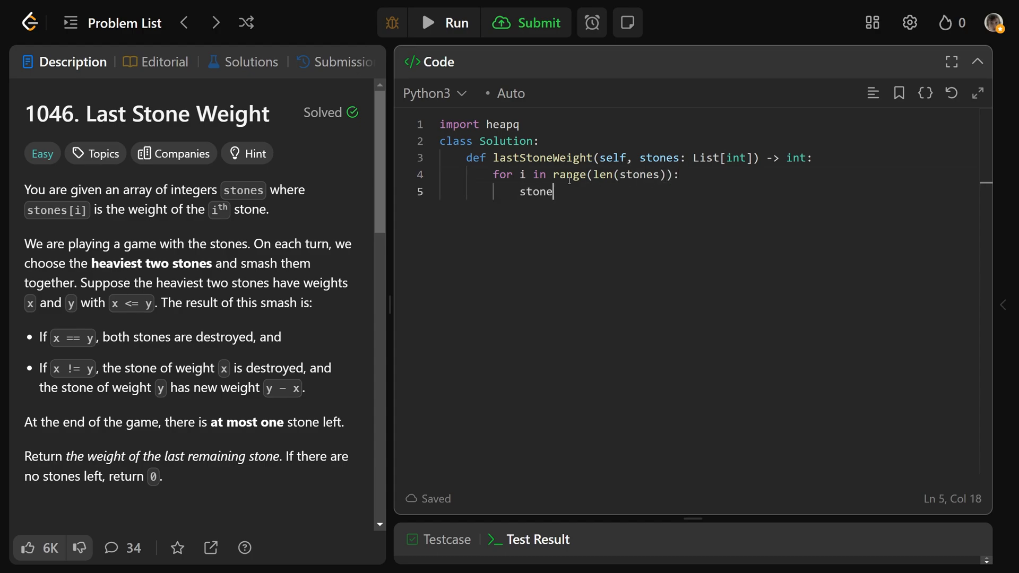
pyautogui.write('s[i] =')
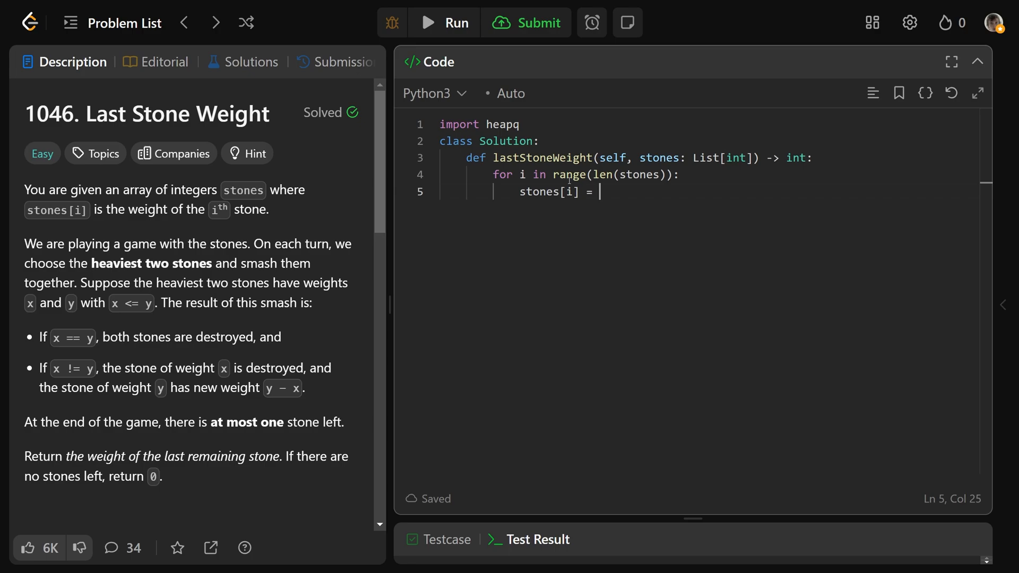
pyautogui.write('-stones[]')
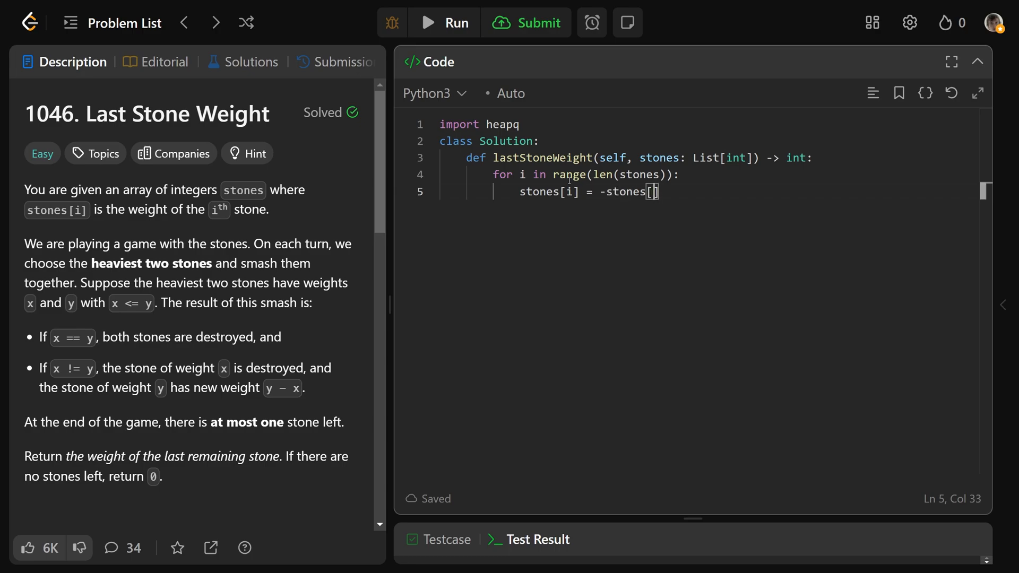
pyautogui.write('i')
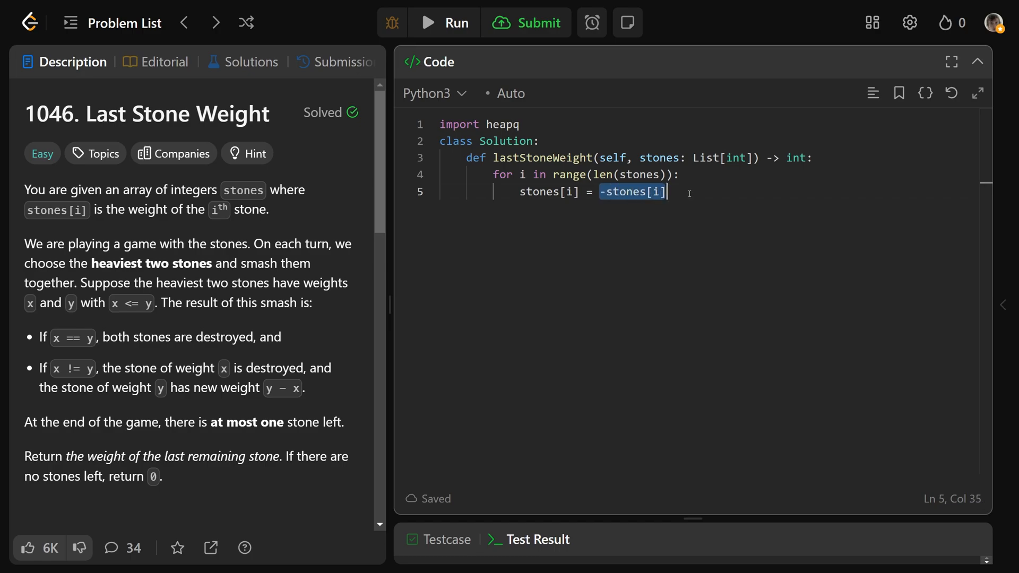
# - Call heapq.heapify(stones) and begin a while loop on the next line
pyautogui.write('heapq.heapify(')
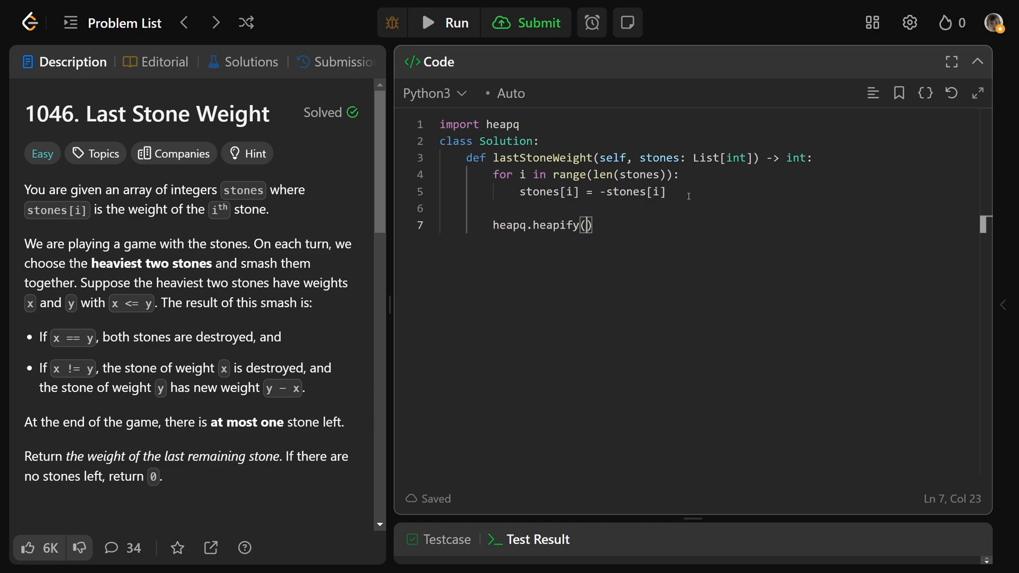
pyautogui.write('stones')
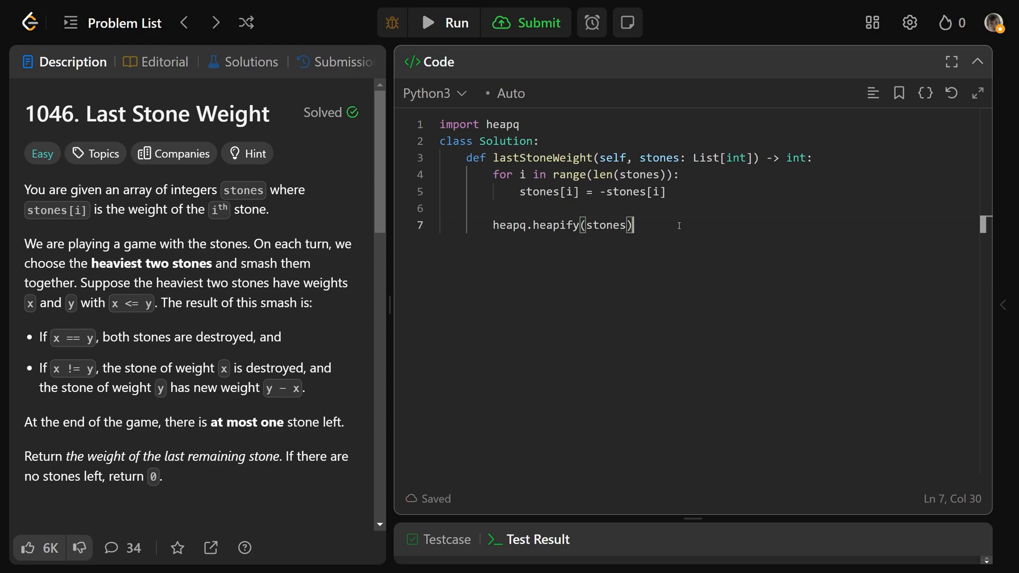
pyautogui.press('Enter')
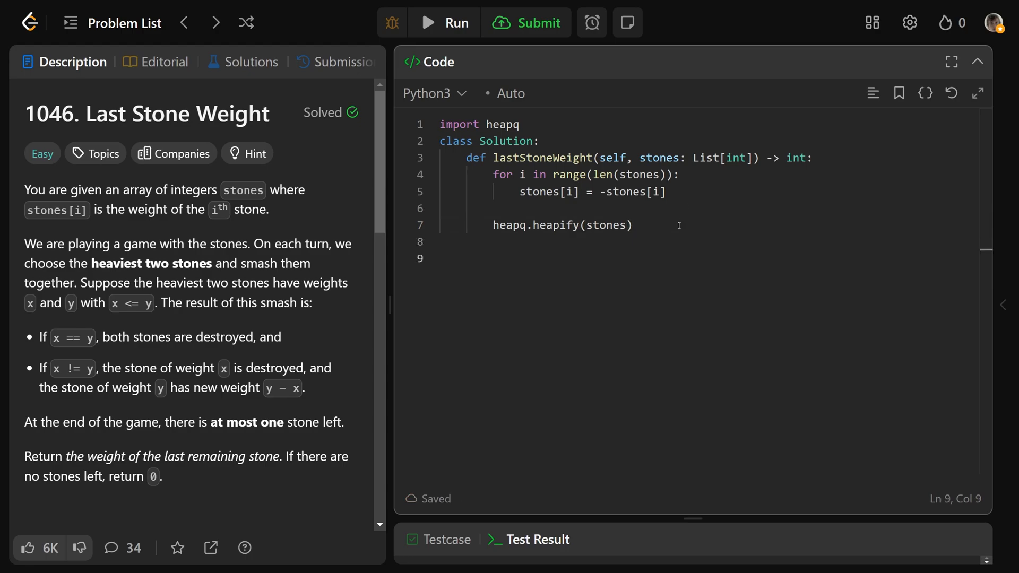
pyautogui.write('while len(stones')
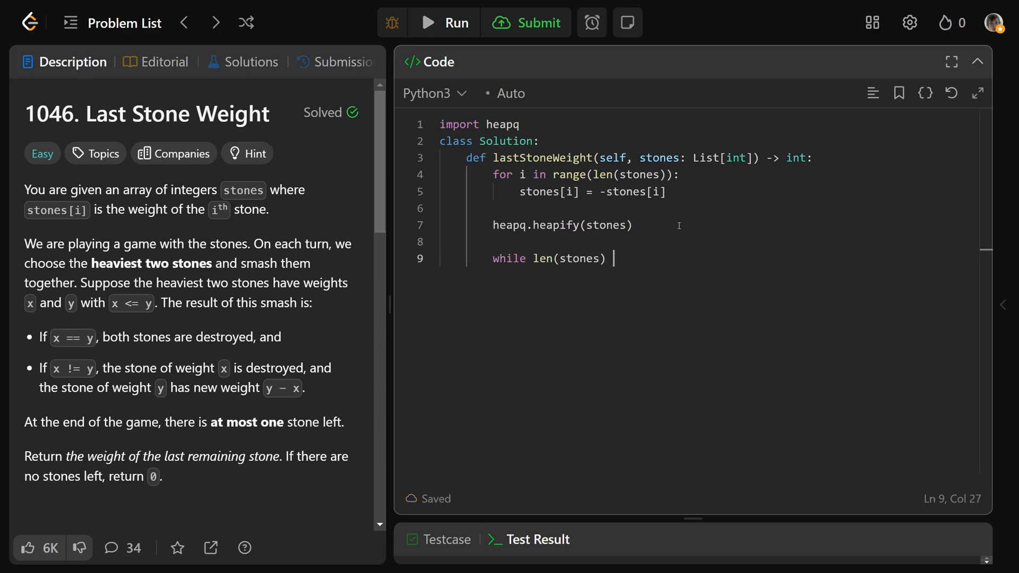
# - Loop while len(stones) > 1, popping largest and next_largest with heapq.heappop
pyautogui.write('> 1:')
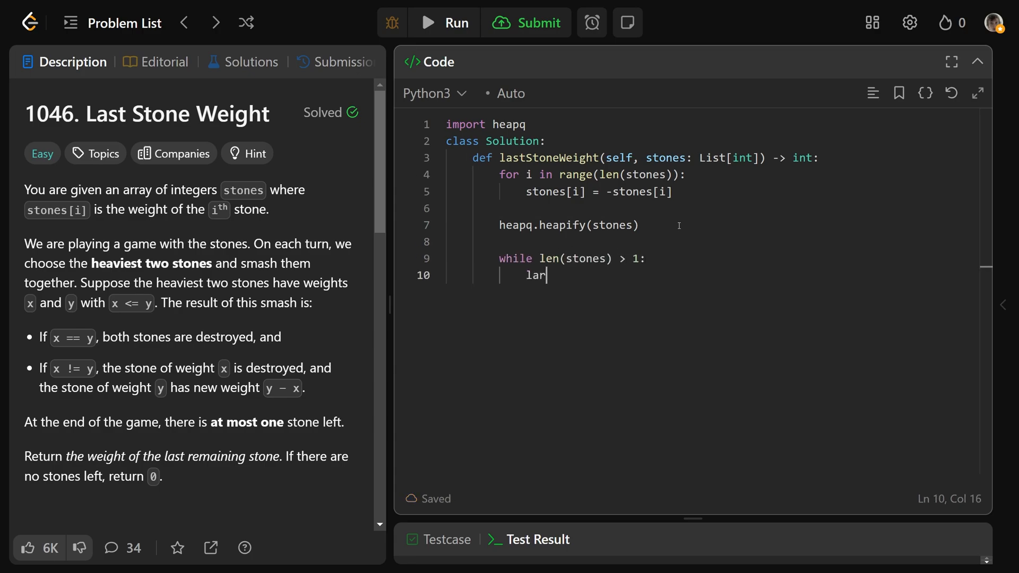
pyautogui.write('gest = heapq')
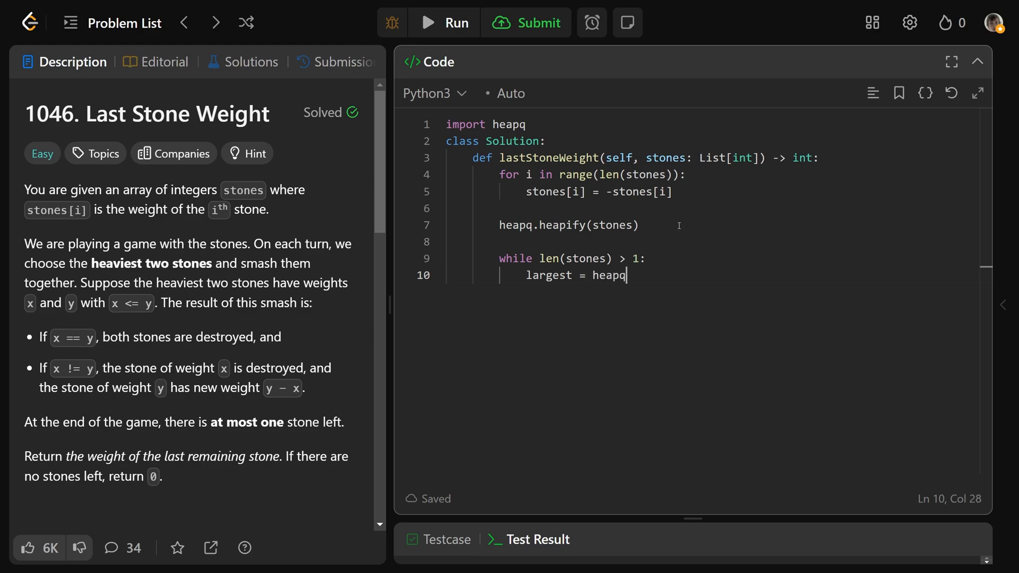
pyautogui.write('.heappop(stones')
pyautogui.write('next_largest = heapq')
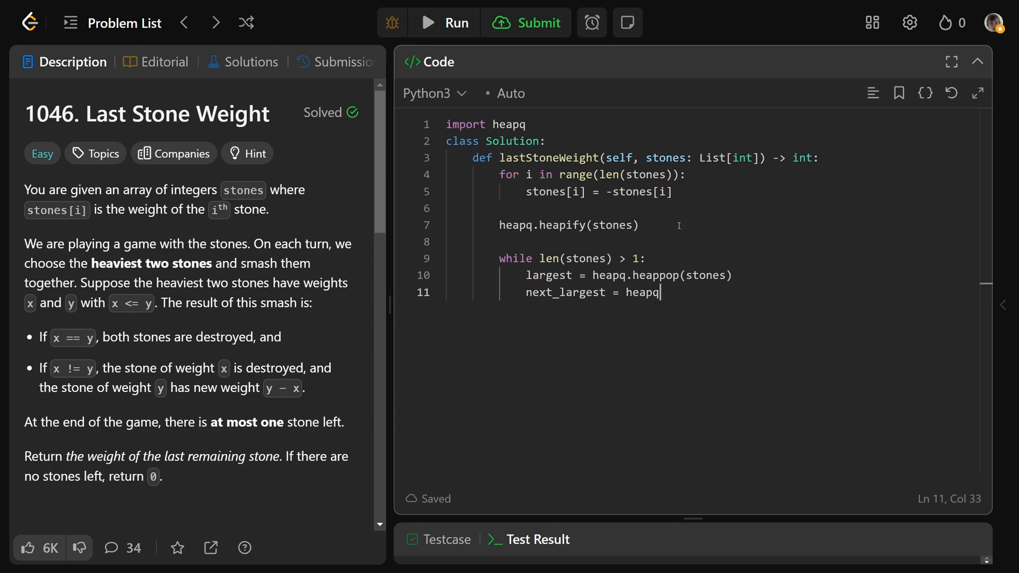
pyautogui.write('.heappop(stones')
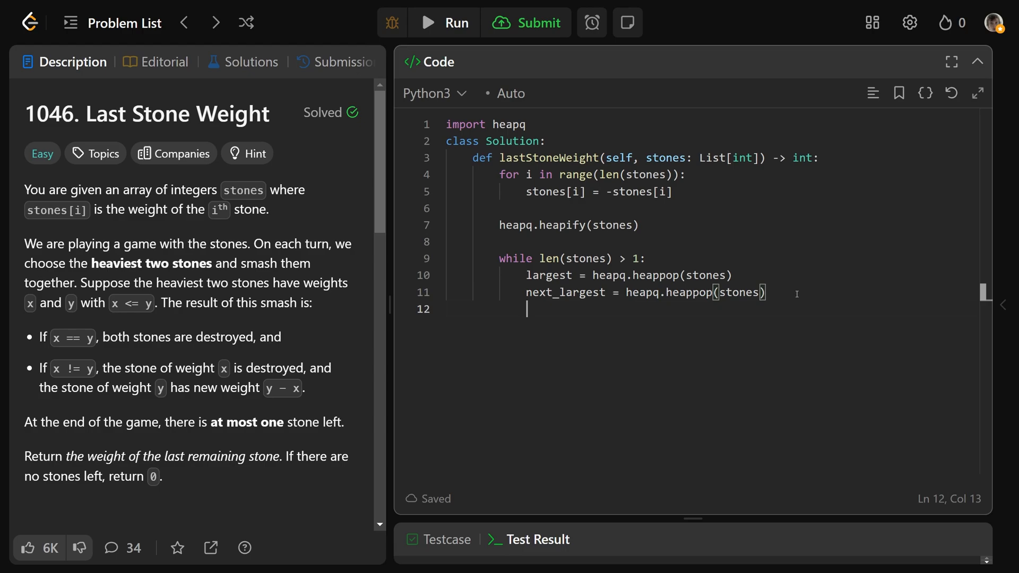
pyautogui.press('enter')
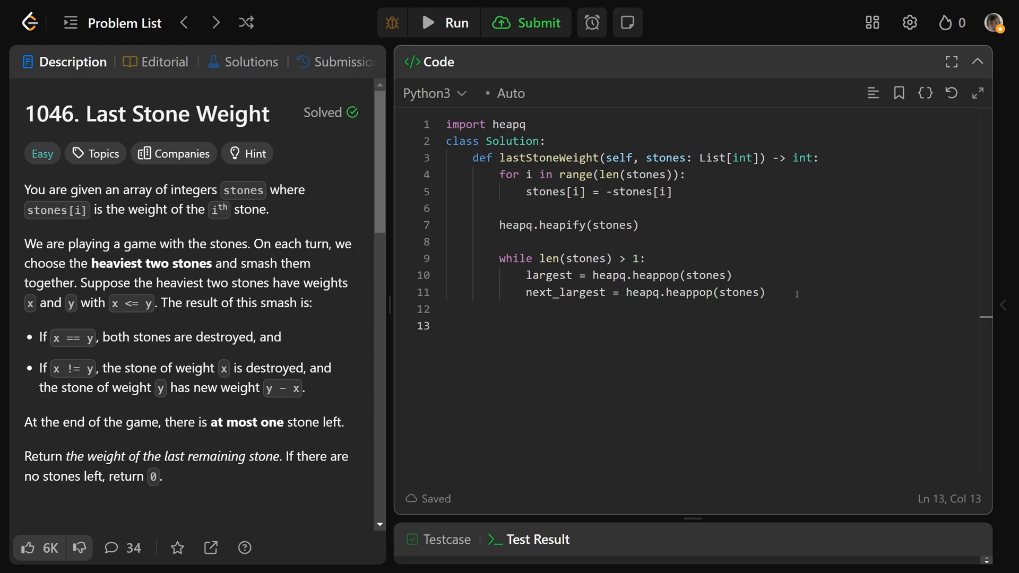
# - Add 'if largest != next_largest:' with a body starting heapq.heappush(stones, largest
pyautogui.click(526, 325)
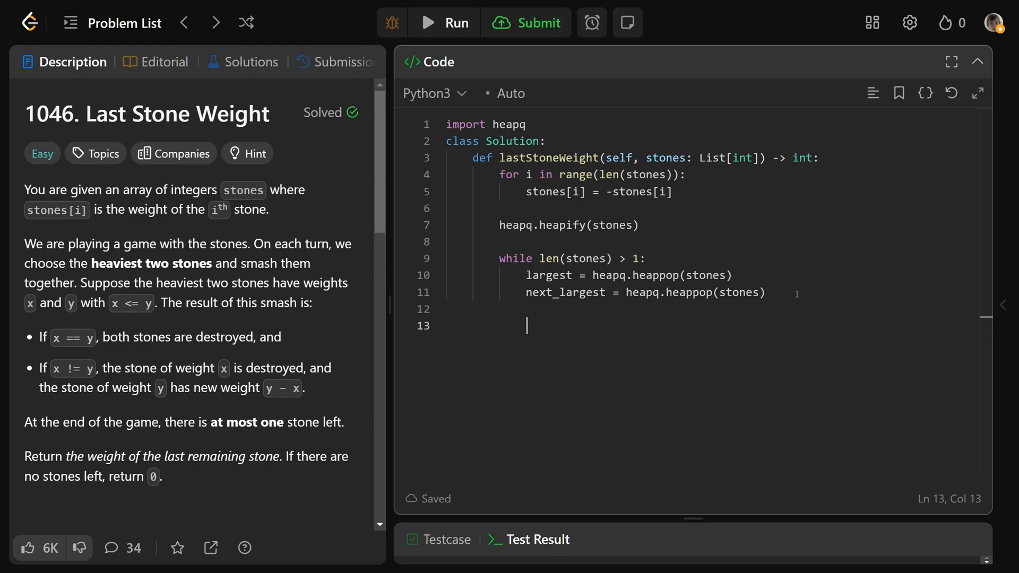
pyautogui.write('if largest != next_largest')
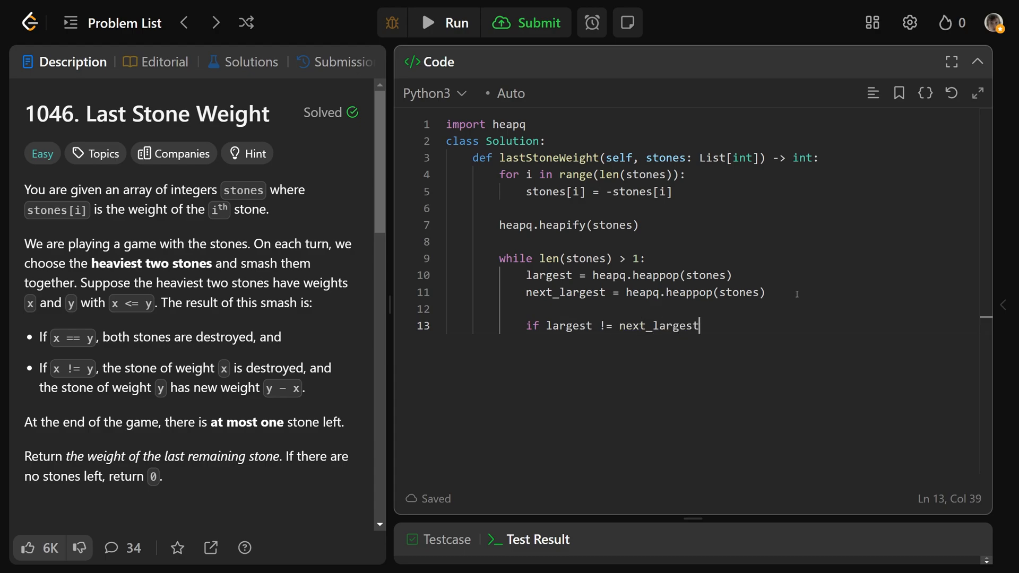
pyautogui.press('enter')
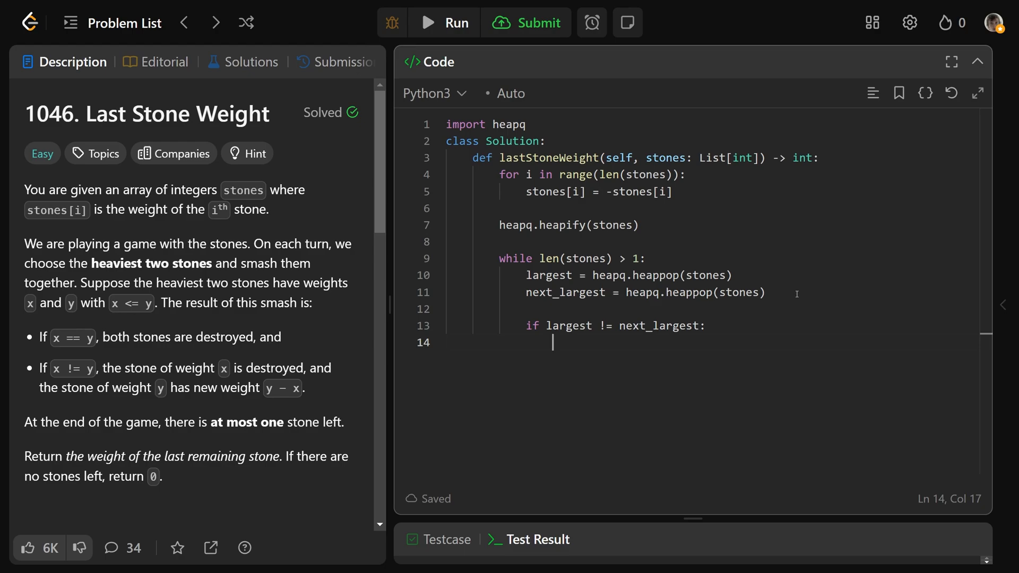
pyautogui.write('heap')
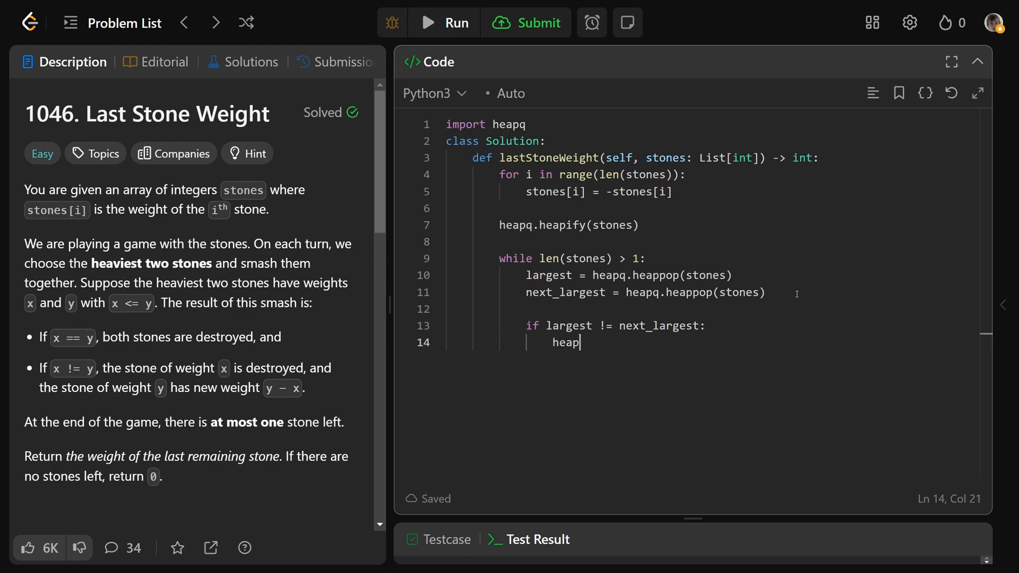
pyautogui.write('q.heappush(')
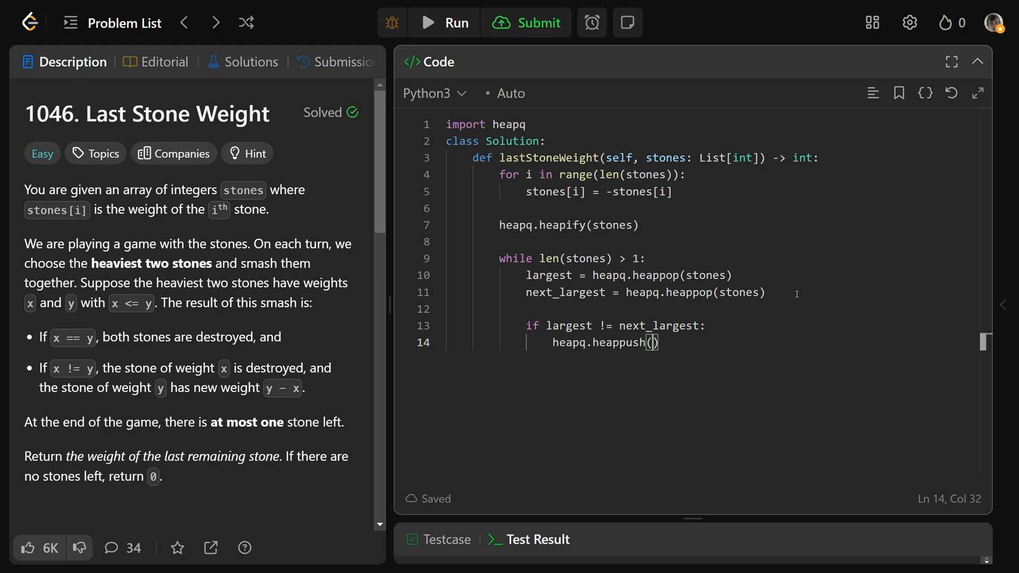
pyautogui.write('stones,')
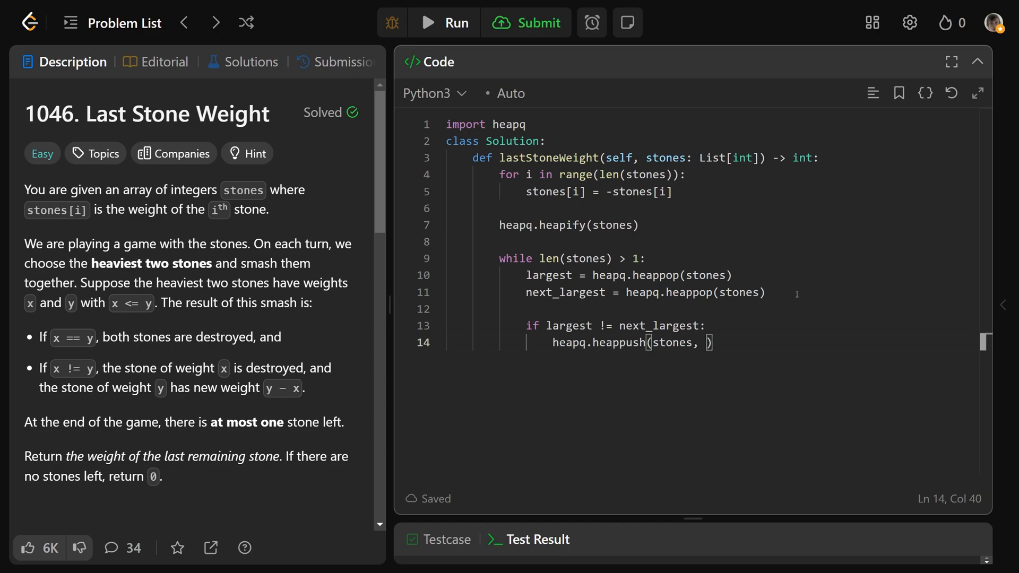
pyautogui.write('largest - next_largest')
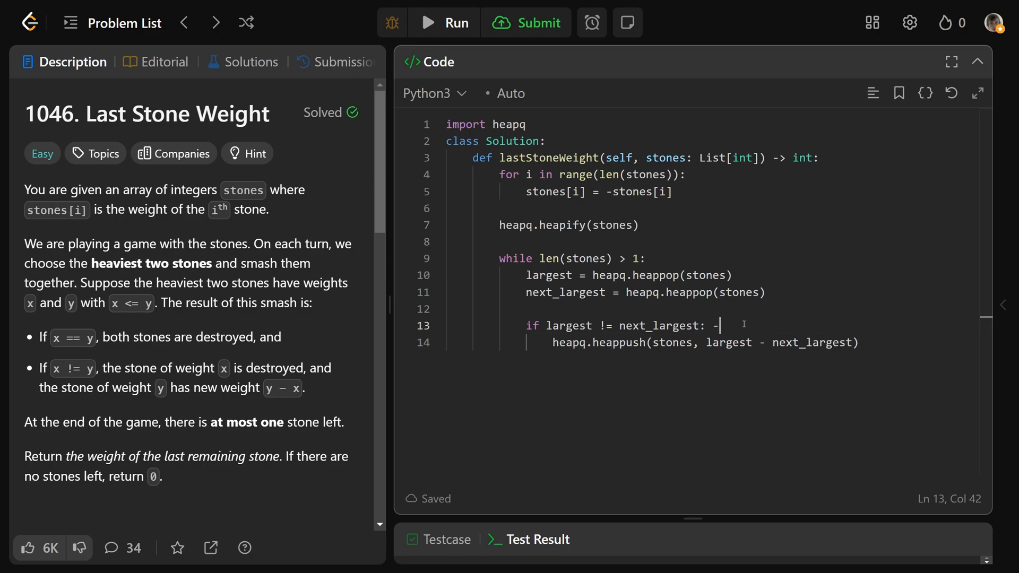
# - Jot the scratch '8 - 6' example, then select 'largest' in the pushed difference
pyautogui.write('8')
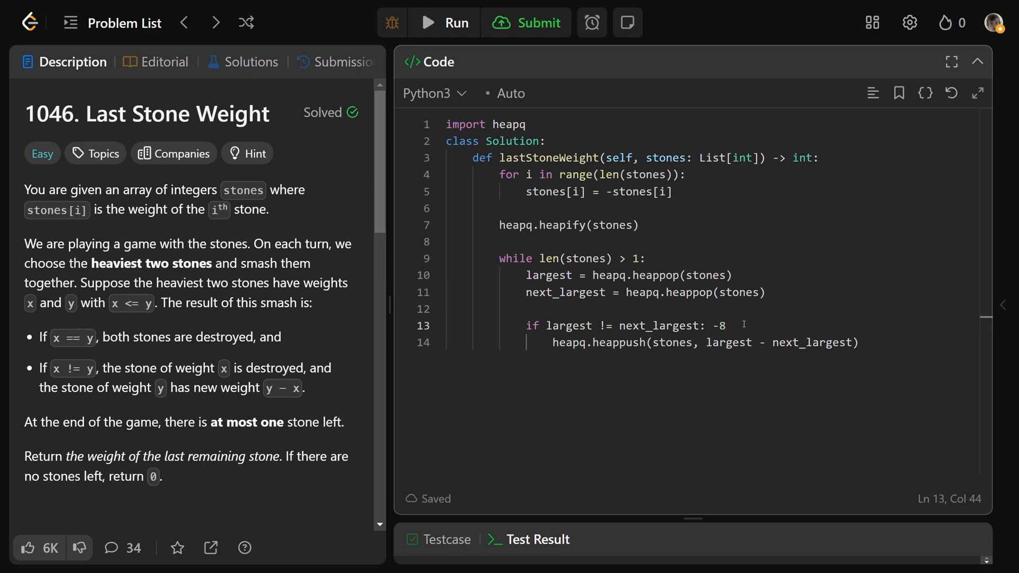
pyautogui.write('-')
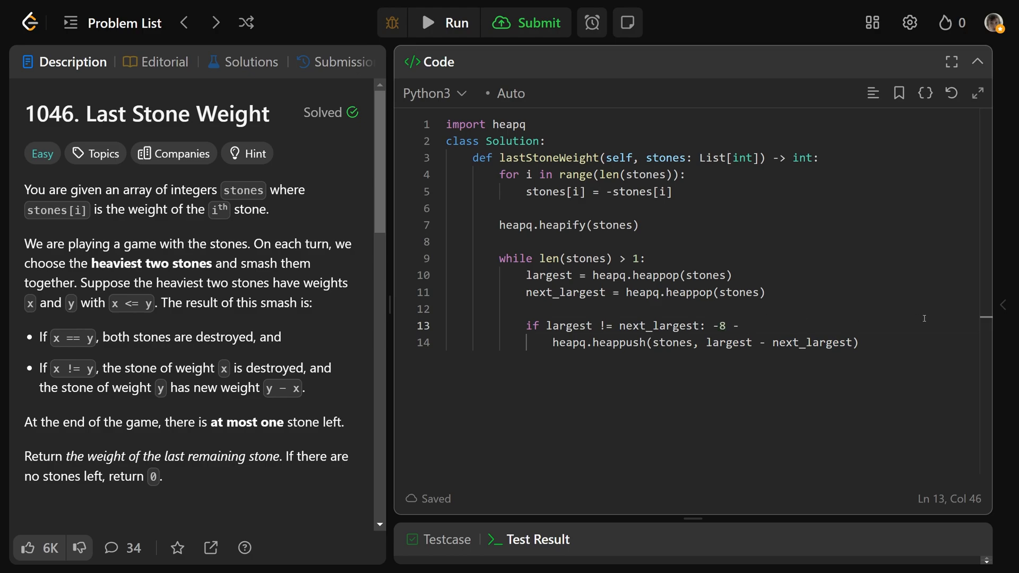
pyautogui.write('6')
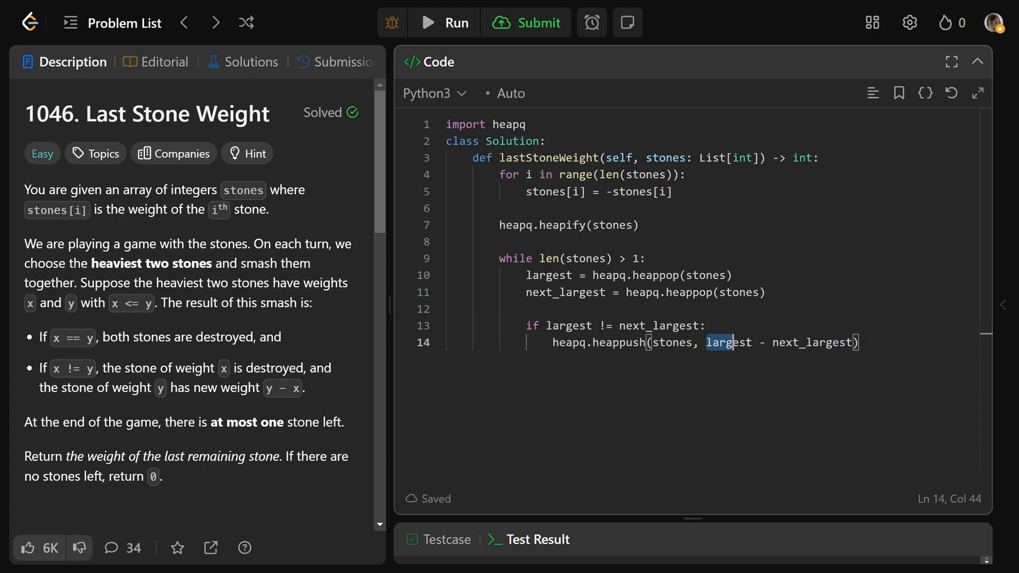
pyautogui.moveTo(724, 342); pyautogui.dragTo(851, 342)
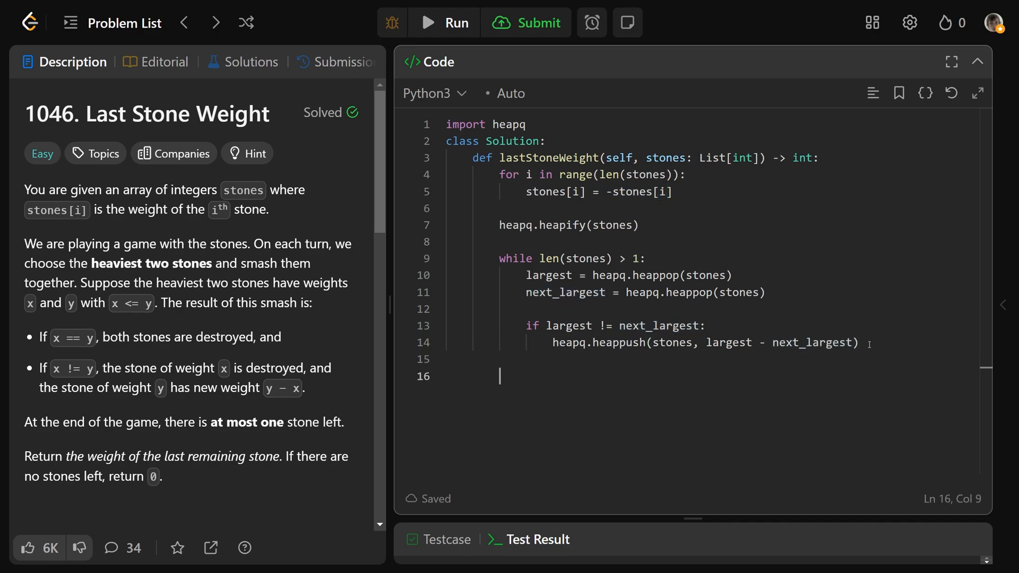
# - Return -heapq.heappop(stones) if one stone remains, else 0, and start a '# Time:' comment
pyautogui.write('if len')
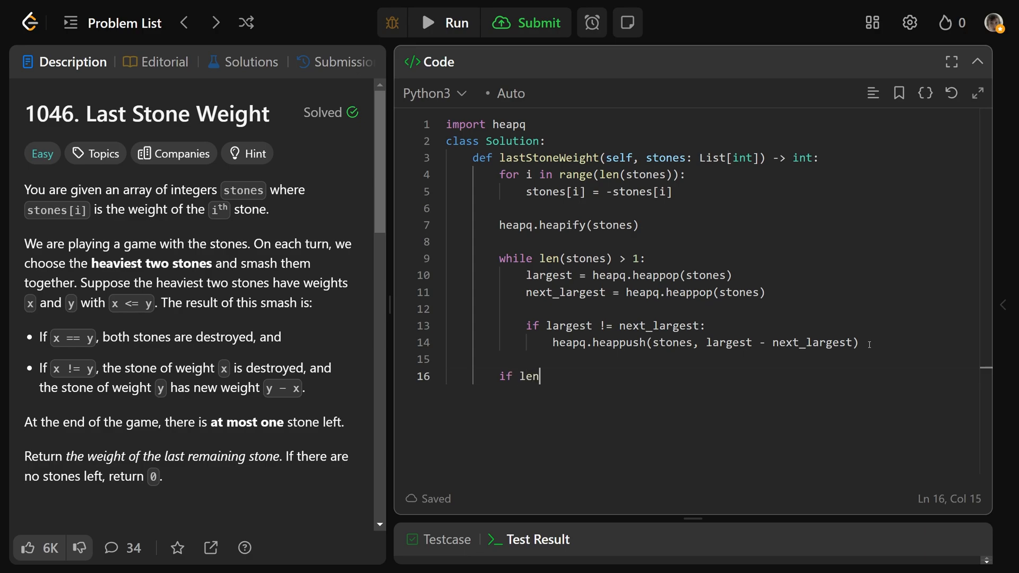
pyautogui.write('(stones) == 1:')
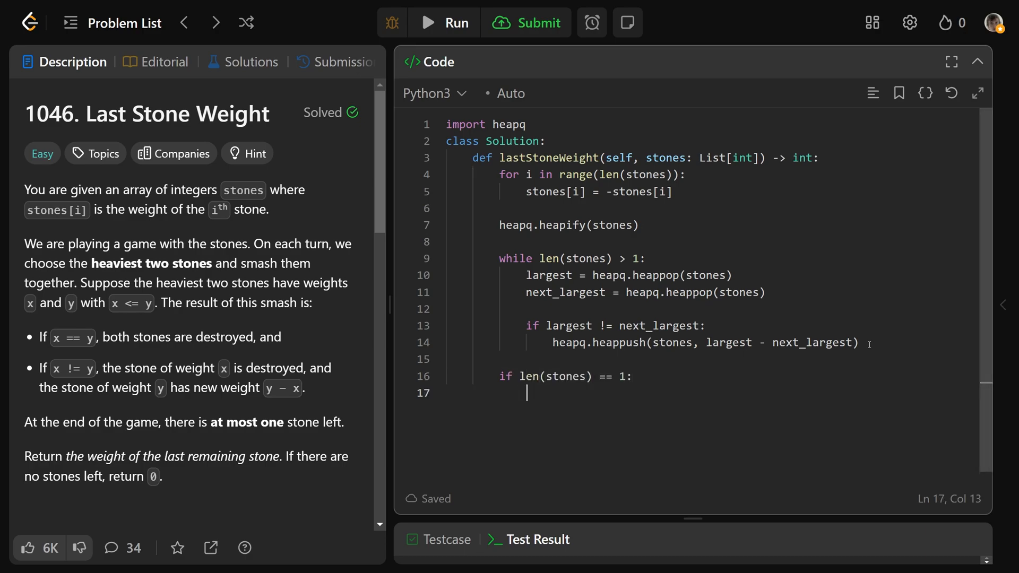
pyautogui.write('return -')
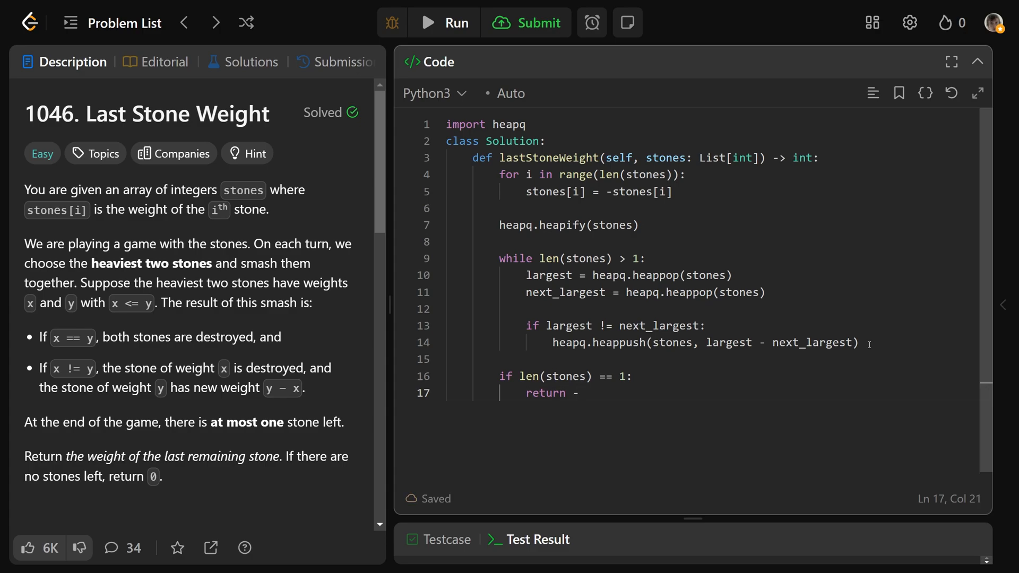
pyautogui.write('heap')
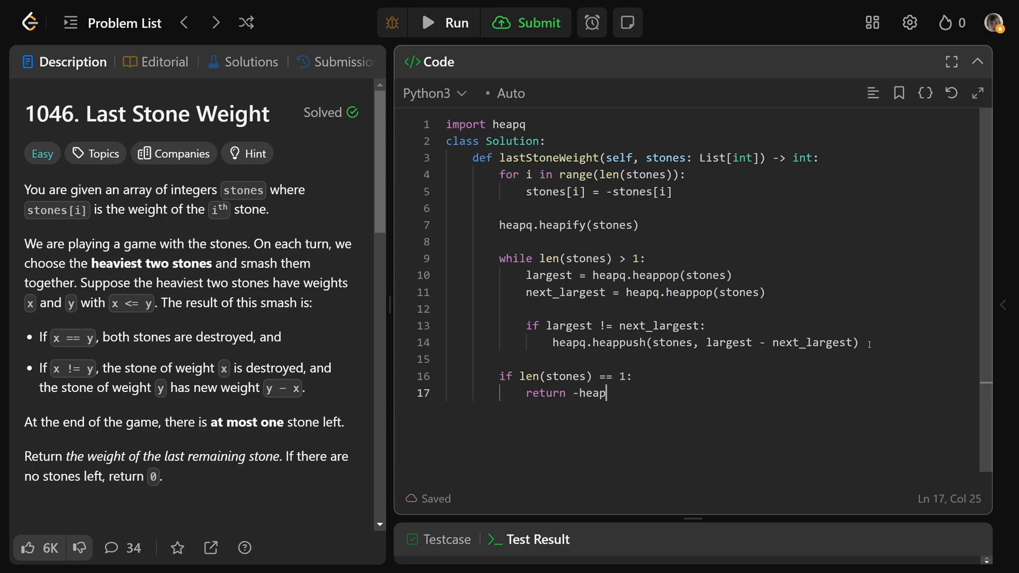
pyautogui.write('q.heappop()')
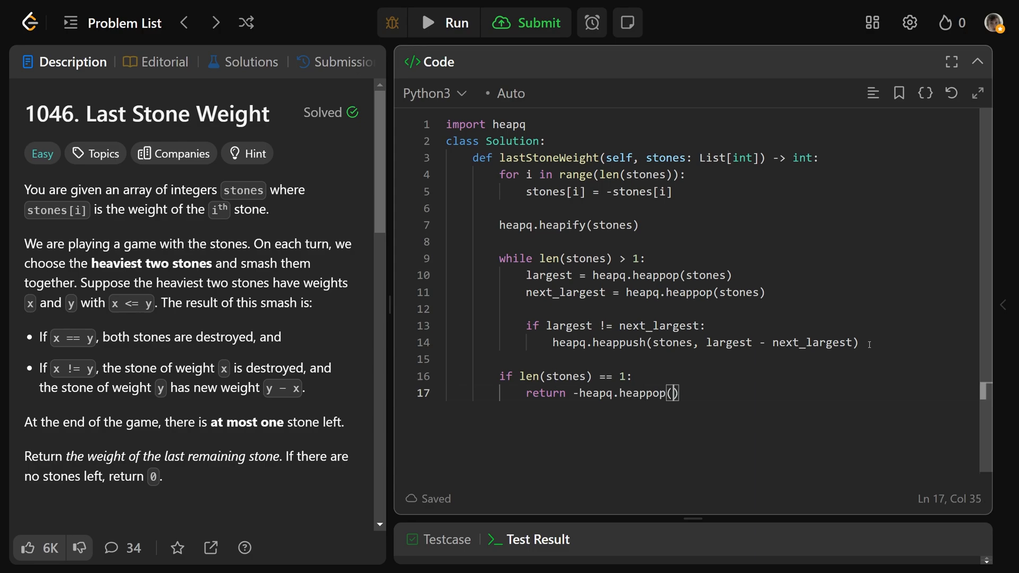
pyautogui.write('stones)')
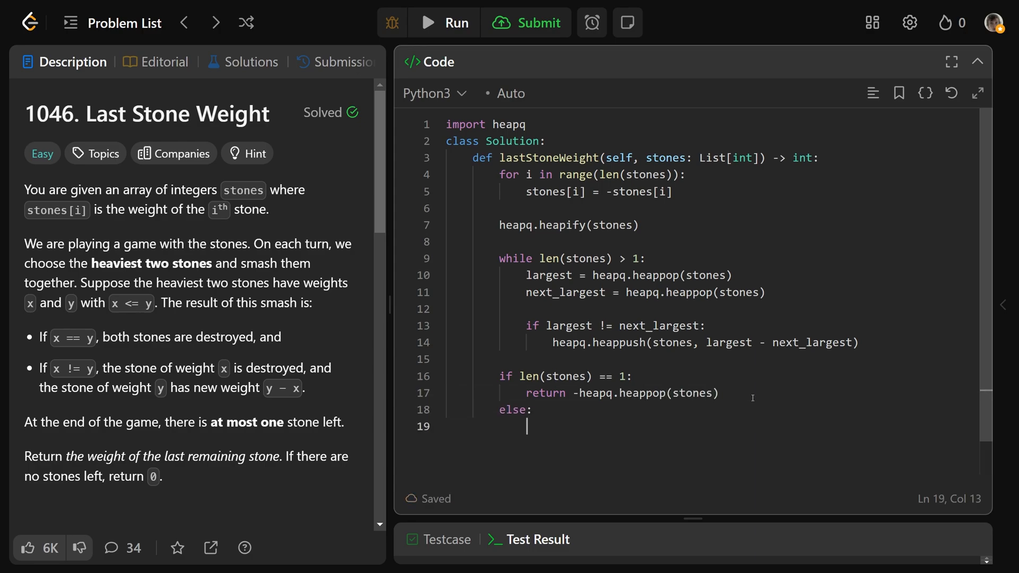
pyautogui.write('return 0')
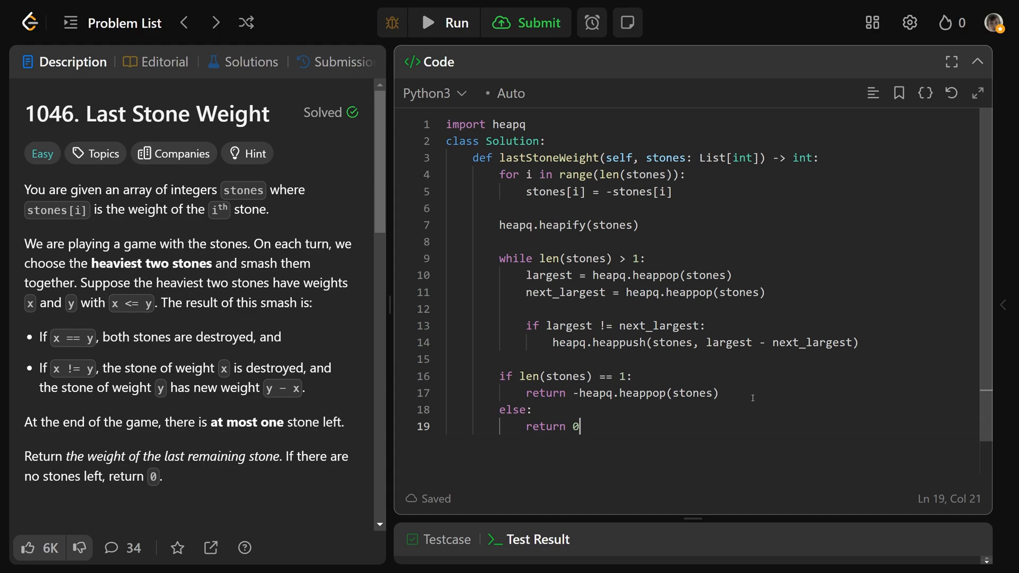
pyautogui.write('# Time: O()')
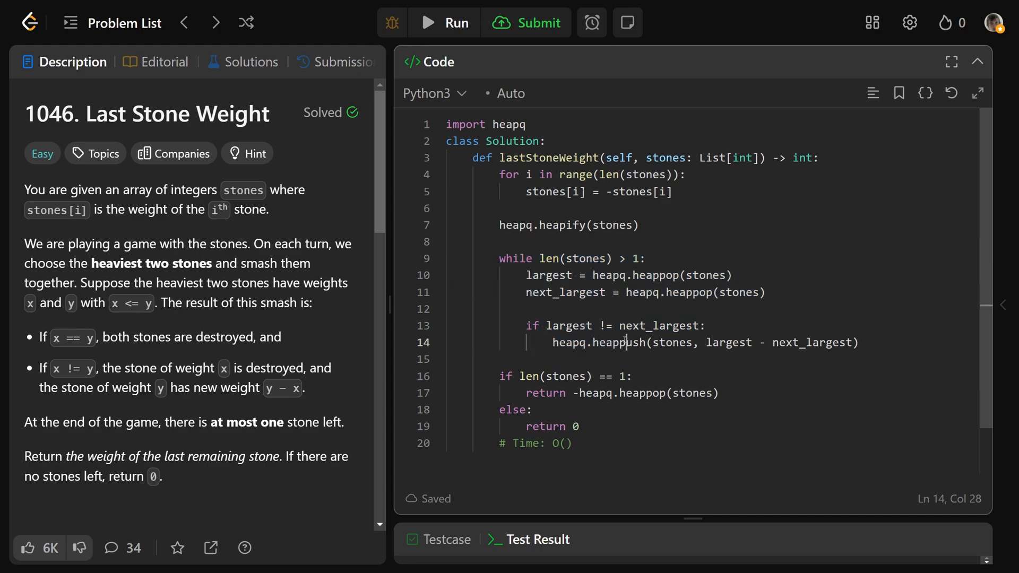
# - Write '# Time: O(n log n)' and '# Space: O(1)', submit for judging, then return to Description
pyautogui.write('n log n')
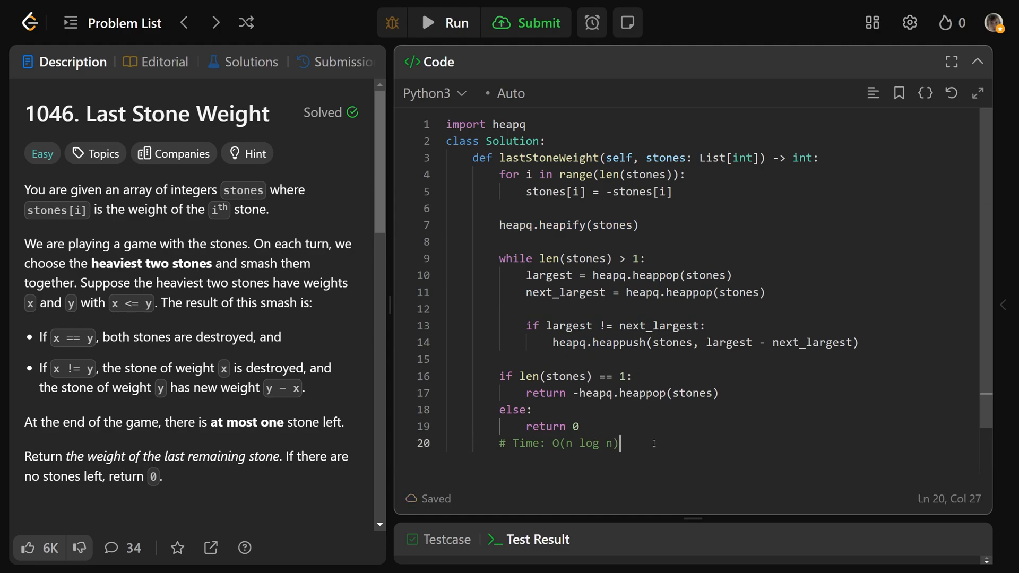
pyautogui.write('# Sp')
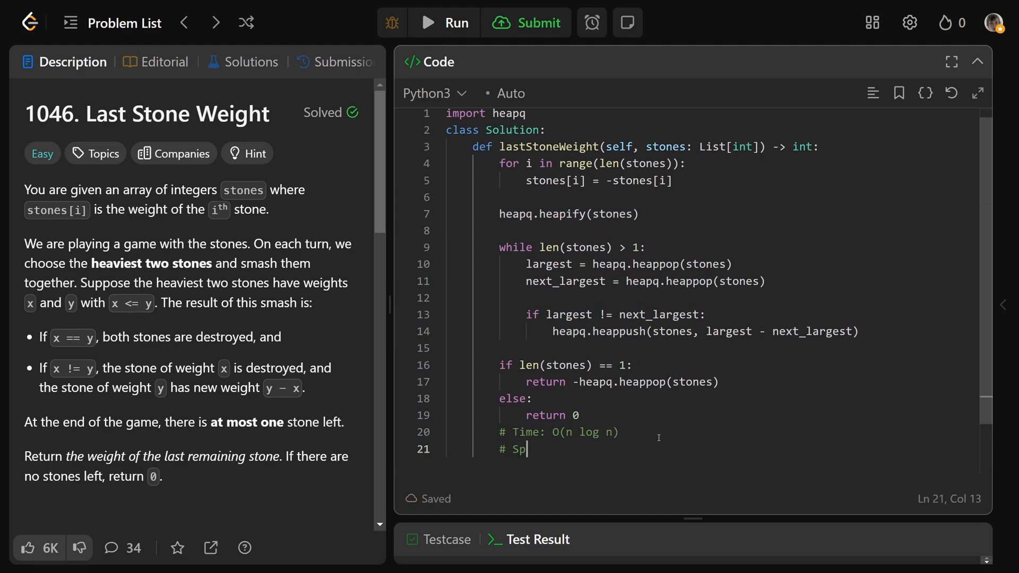
pyautogui.write('ace: O(1)')
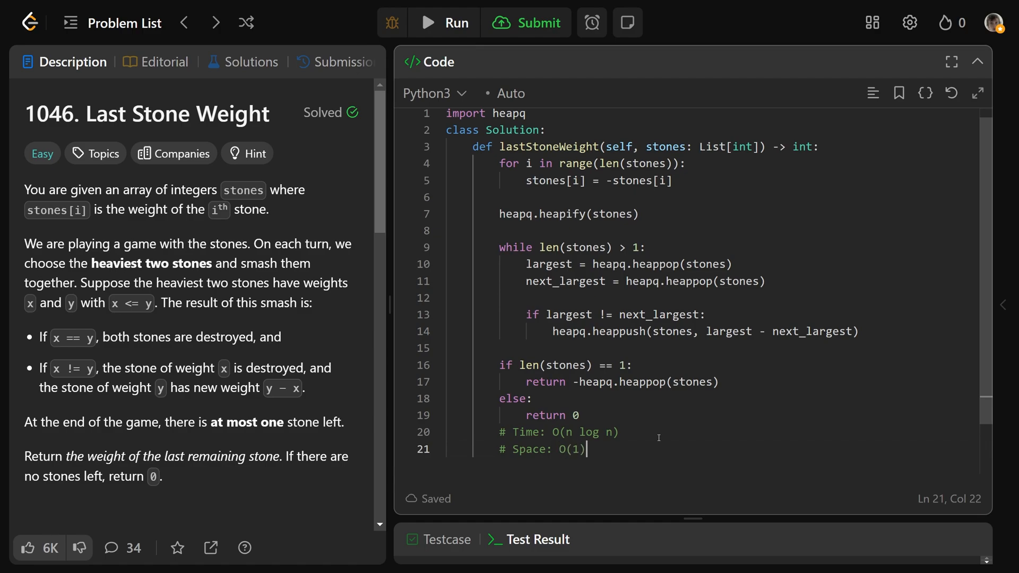
pyautogui.click(526, 23)
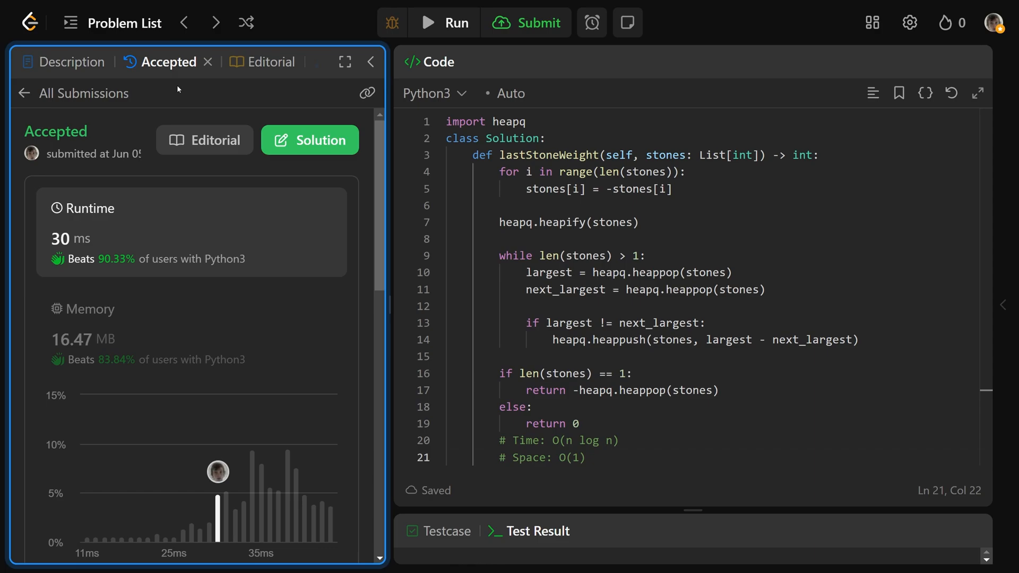
pyautogui.click(73, 62)
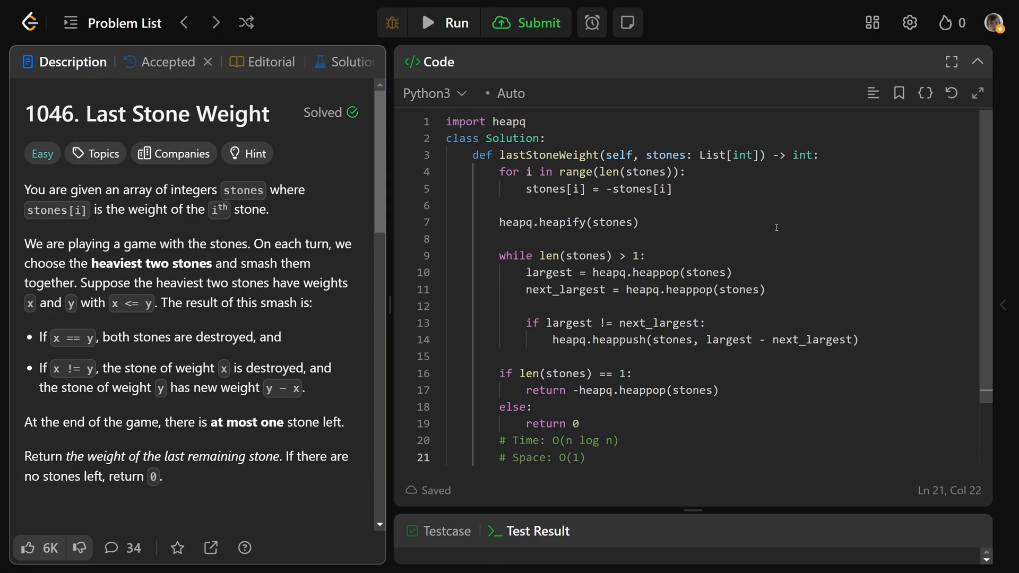